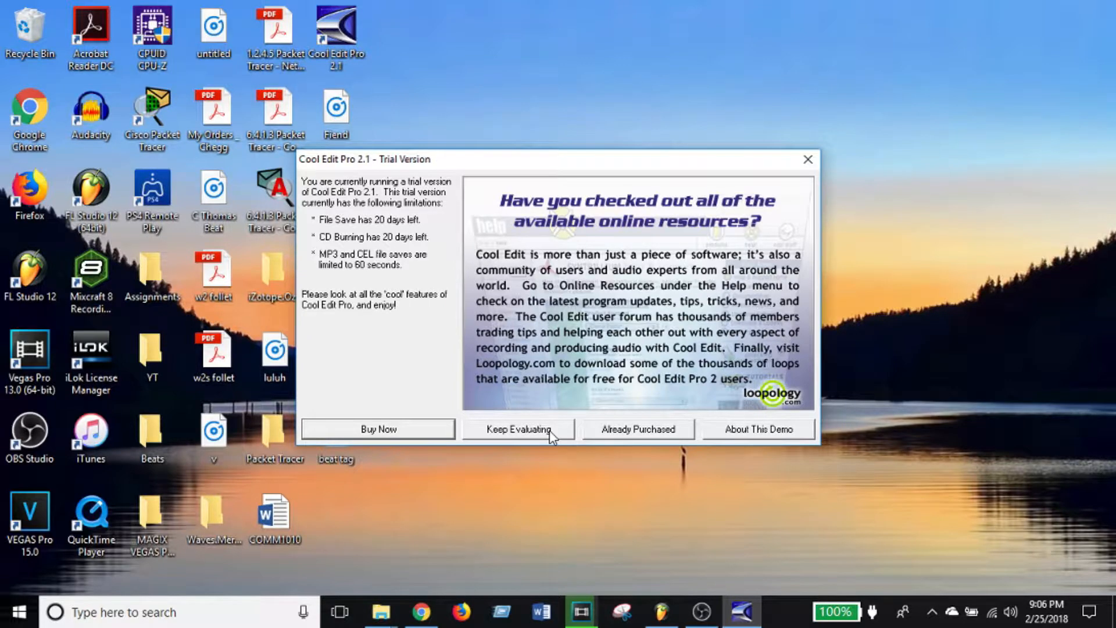
Dismiss the trial notice with Keep Evaluating to continue using Cool Edit Pro
left_click(519, 428)
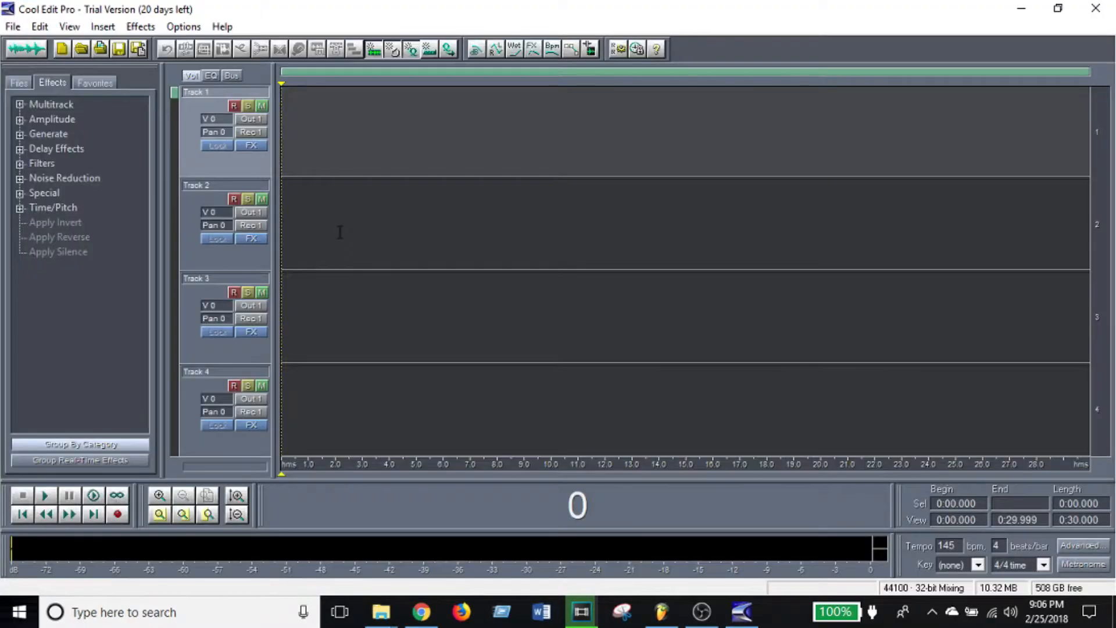
mouse_move(349, 232)
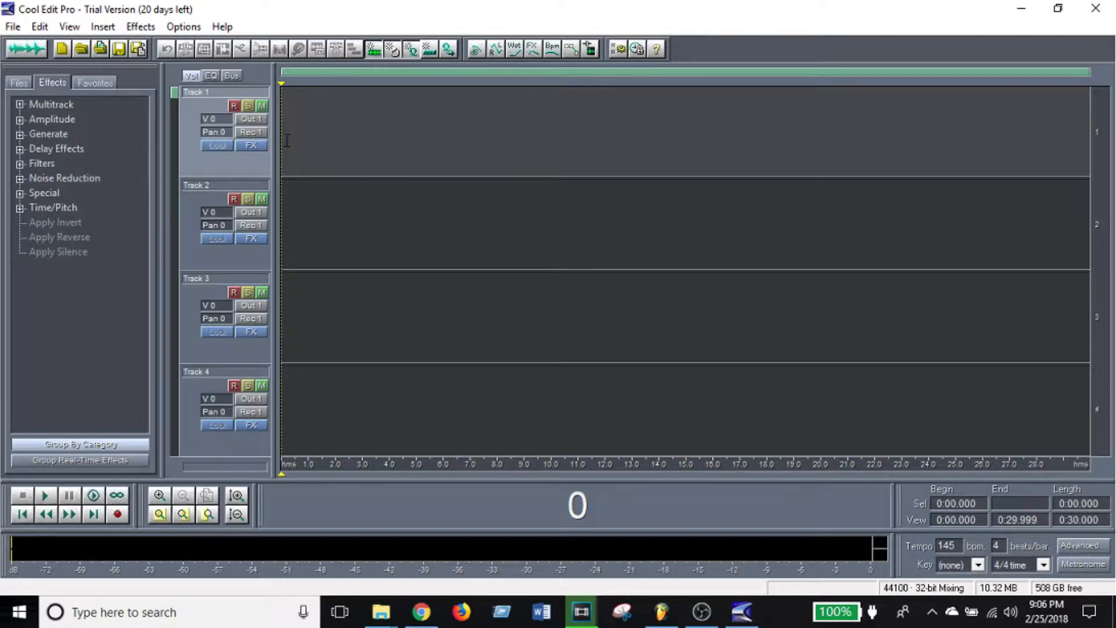
mouse_move(278, 148)
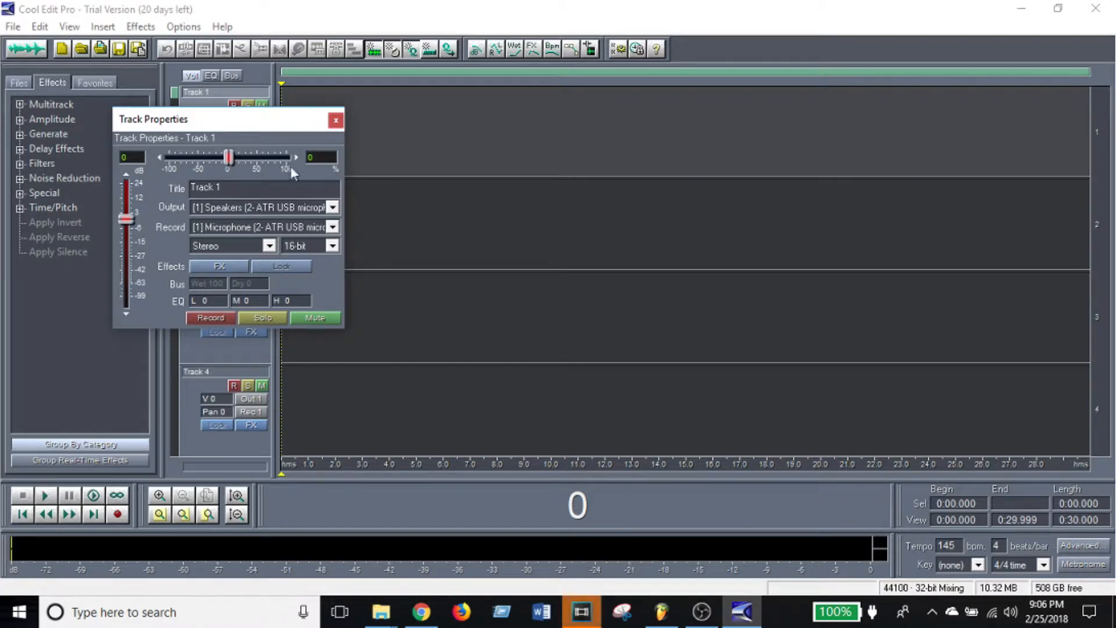
Set Track 1's Record and Output devices to the ATR USB microphone, then close properties
left_click(332, 228)
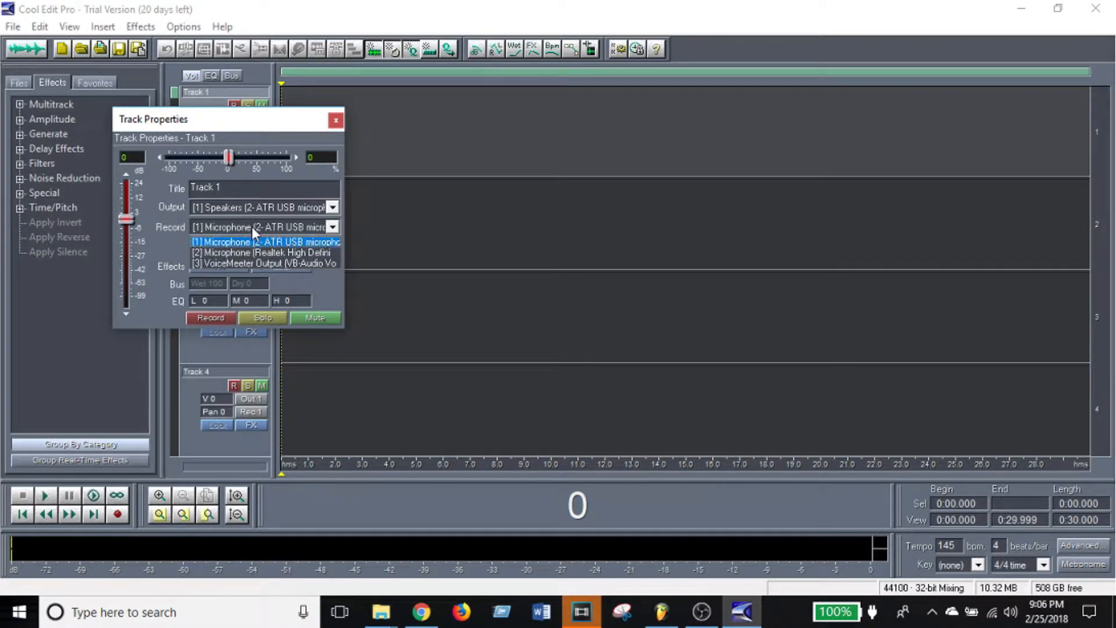
left_click(263, 241)
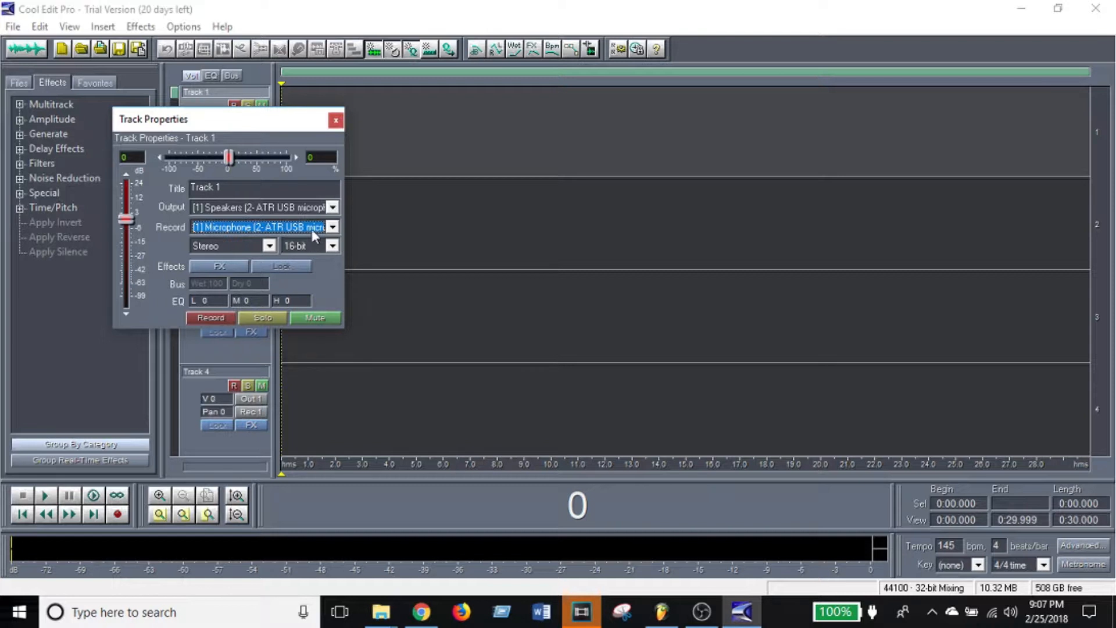
left_click(331, 226)
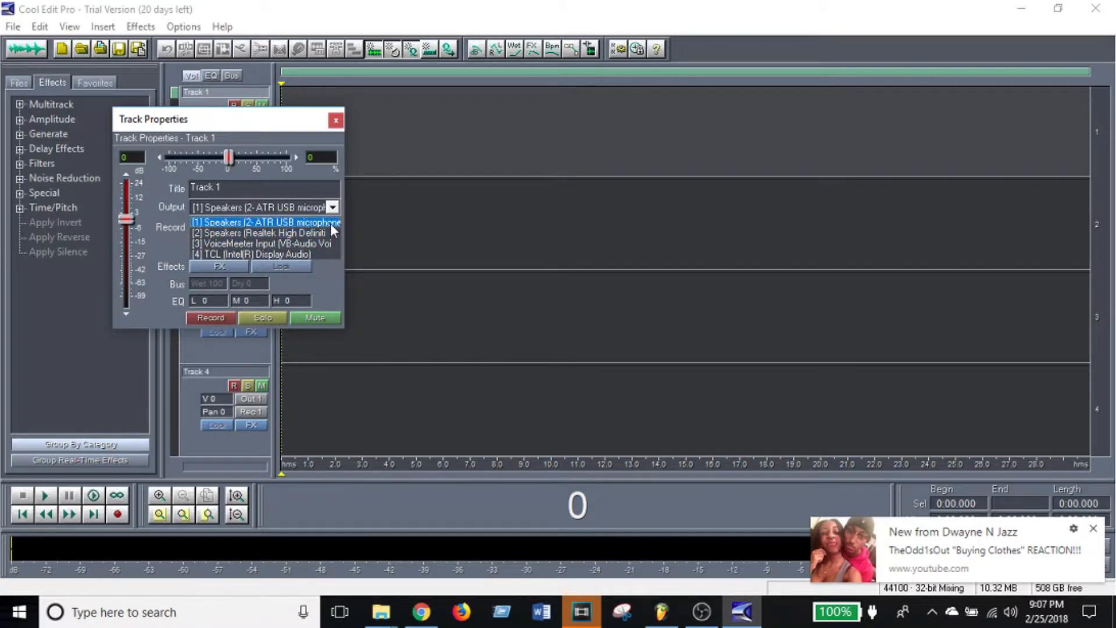
left_click(263, 222)
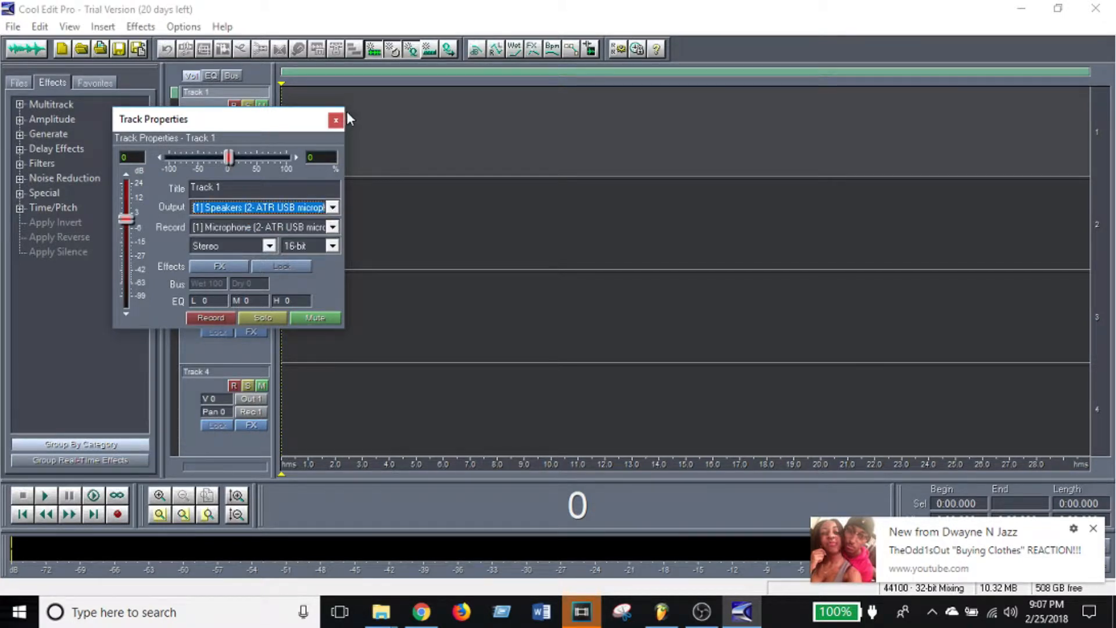
left_click(335, 119)
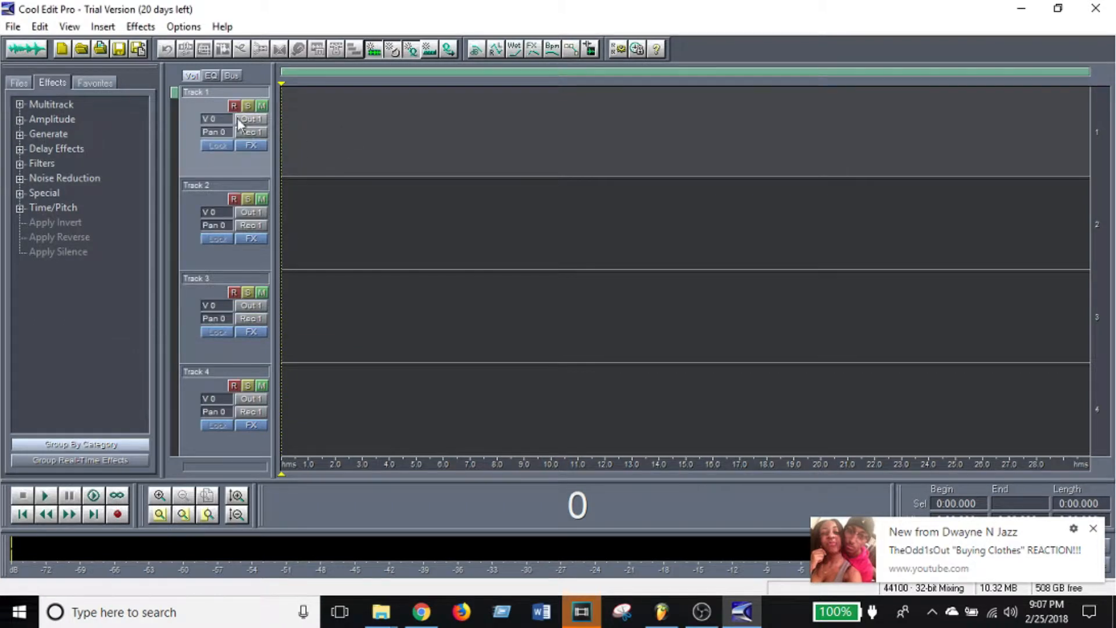
Arm Track 1 for recording
left_click(233, 106)
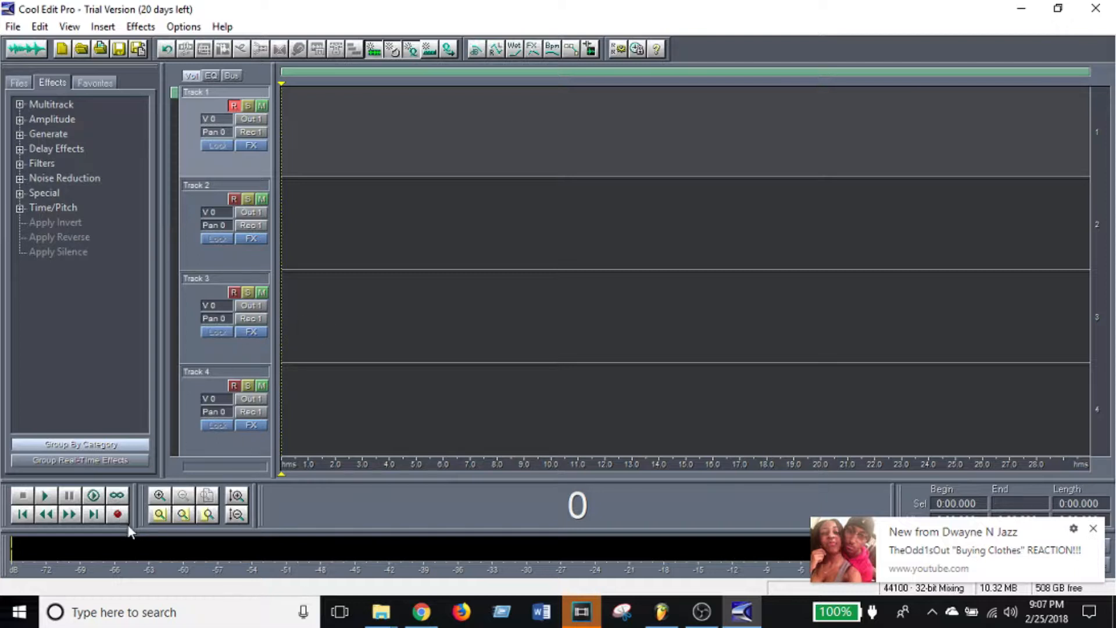
mouse_move(117, 515)
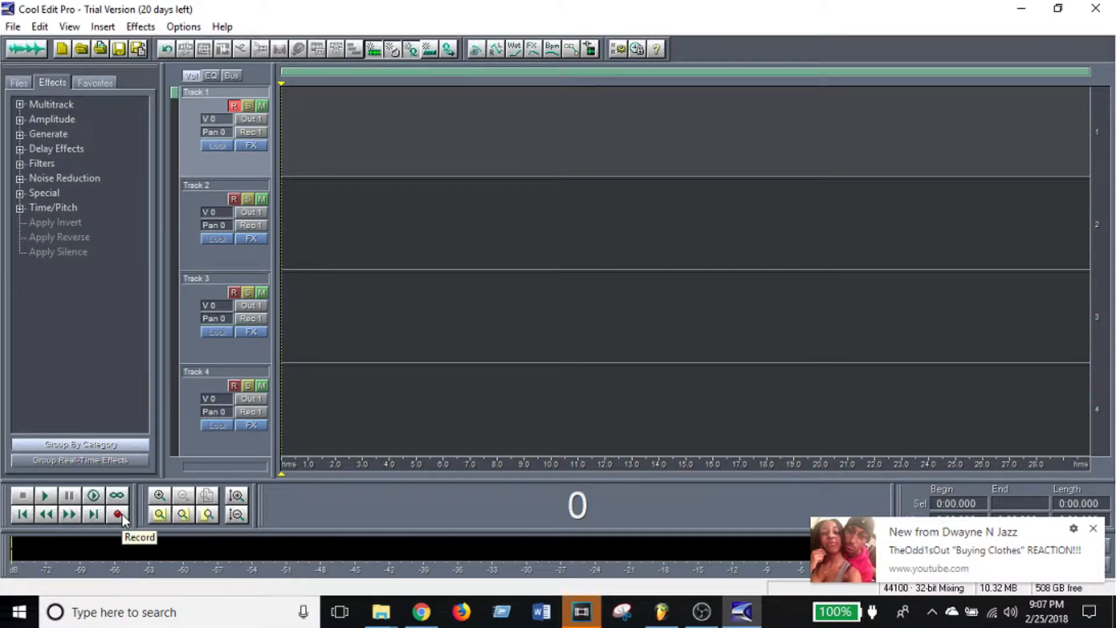
mouse_move(1094, 530)
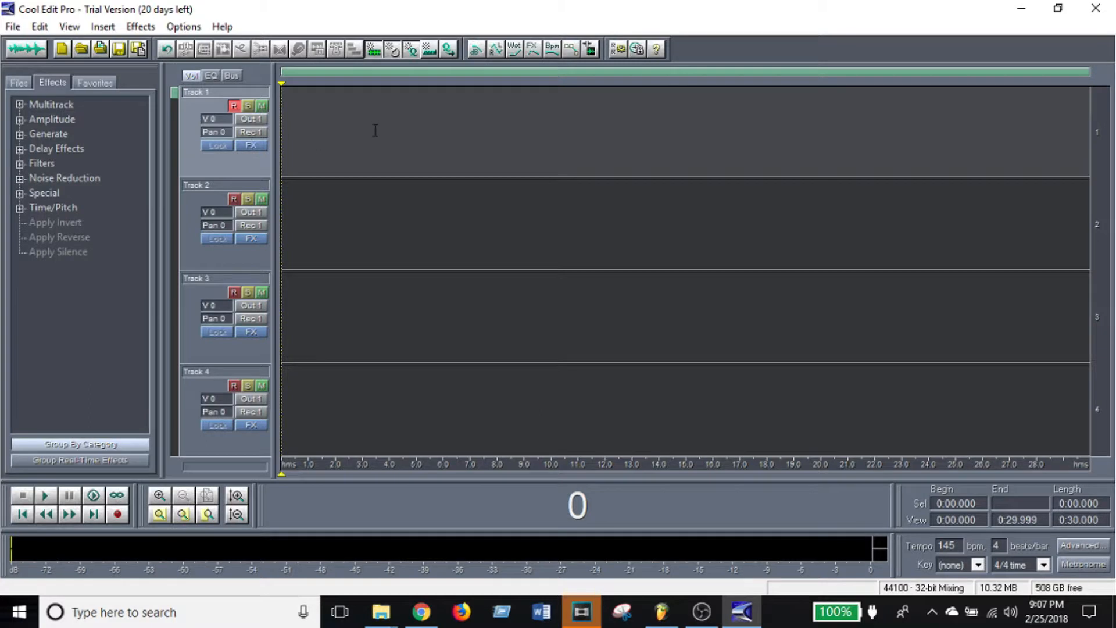
mouse_move(247, 361)
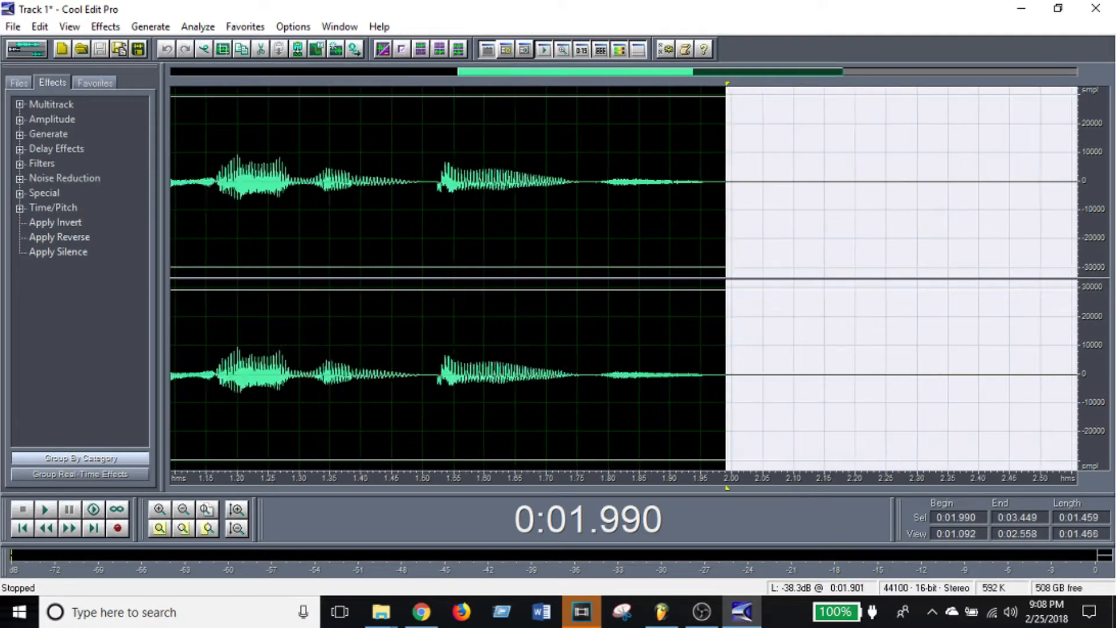
Select the entire recorded vocal waveform
left_click(182, 508)
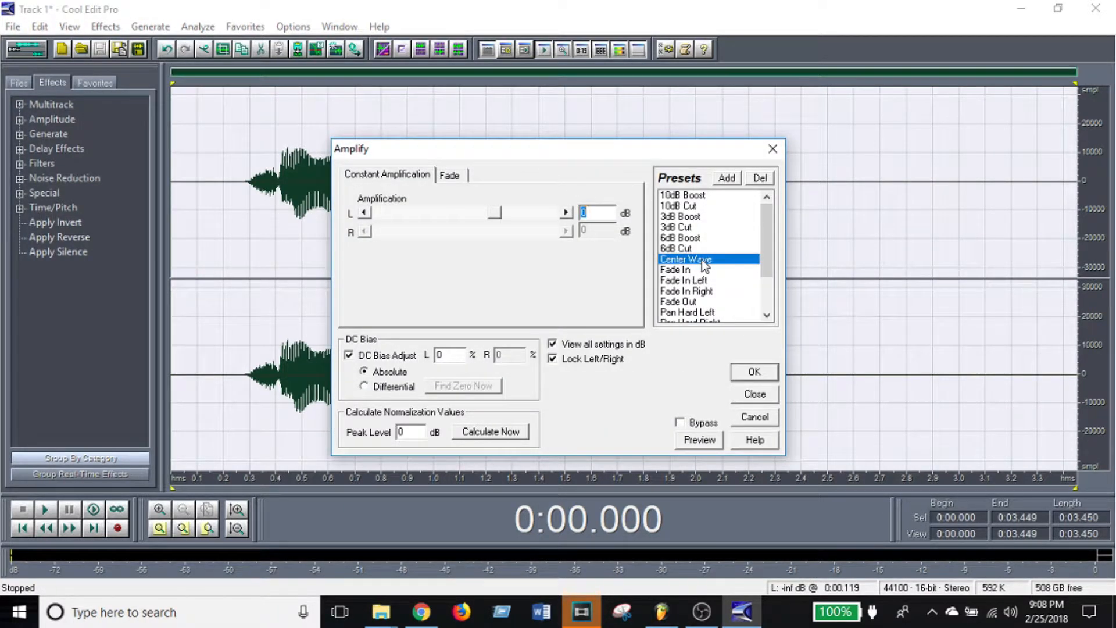
Amplify the whole vocal using the Center Wave preset
left_click(598, 213)
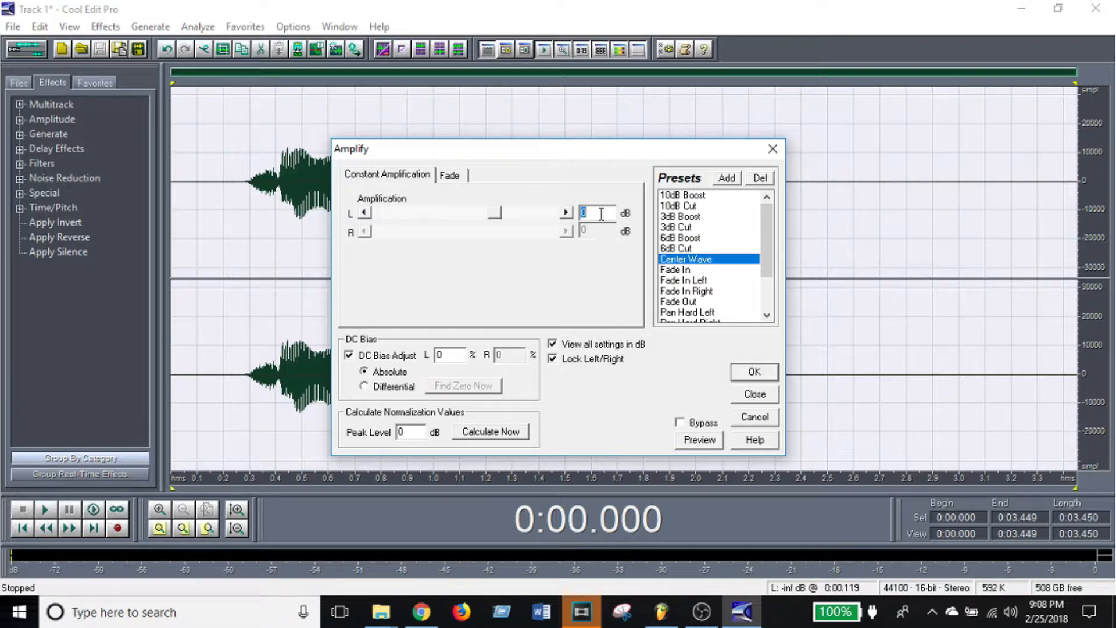
left_click(450, 175)
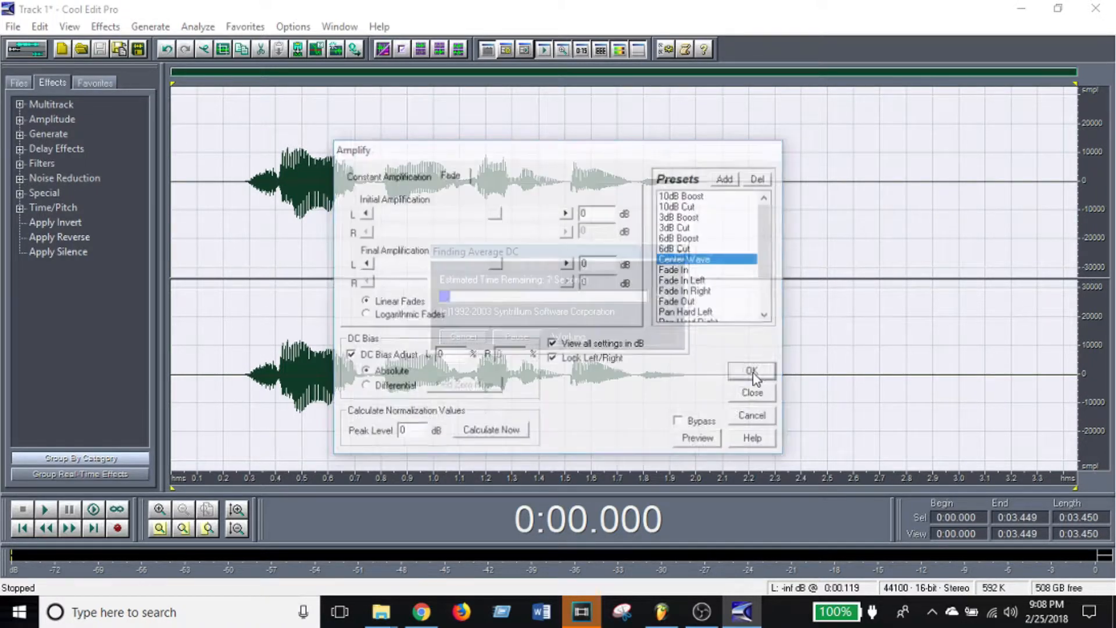
left_click(751, 372)
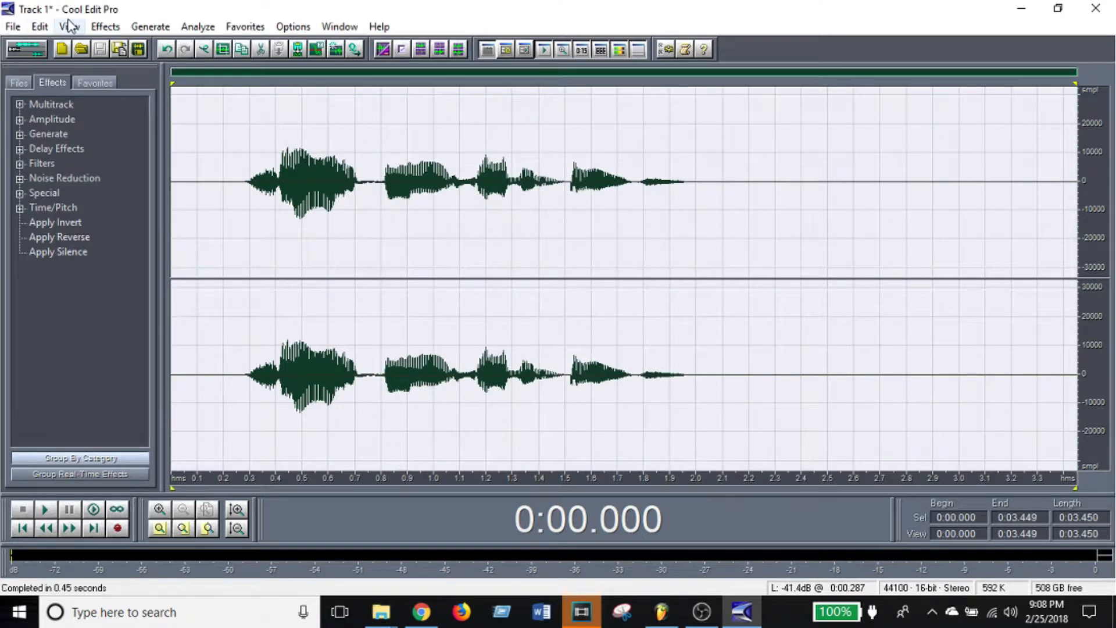
left_click(104, 26)
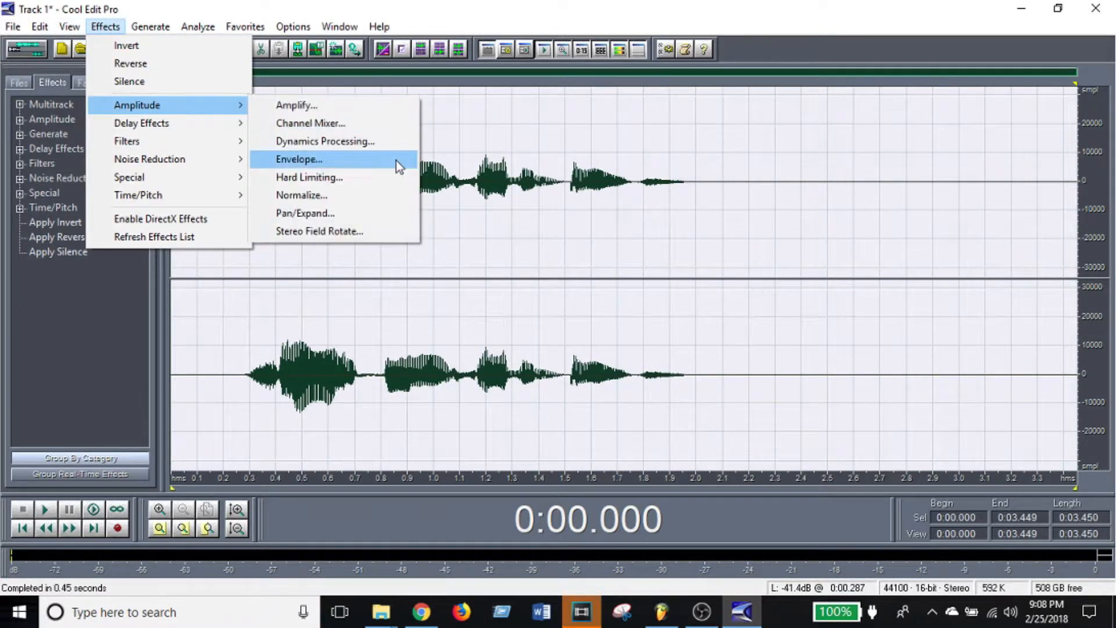
Compare De-Esser Medium and Hard presets, then apply De-Esser Medium dynamics processing
left_click(324, 140)
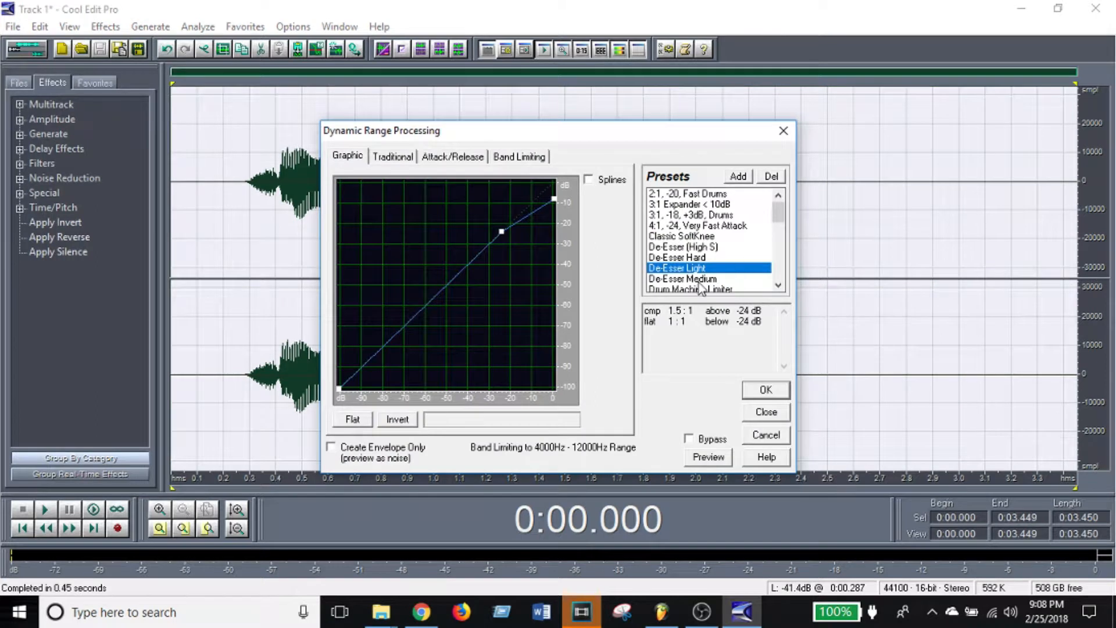
left_click(682, 279)
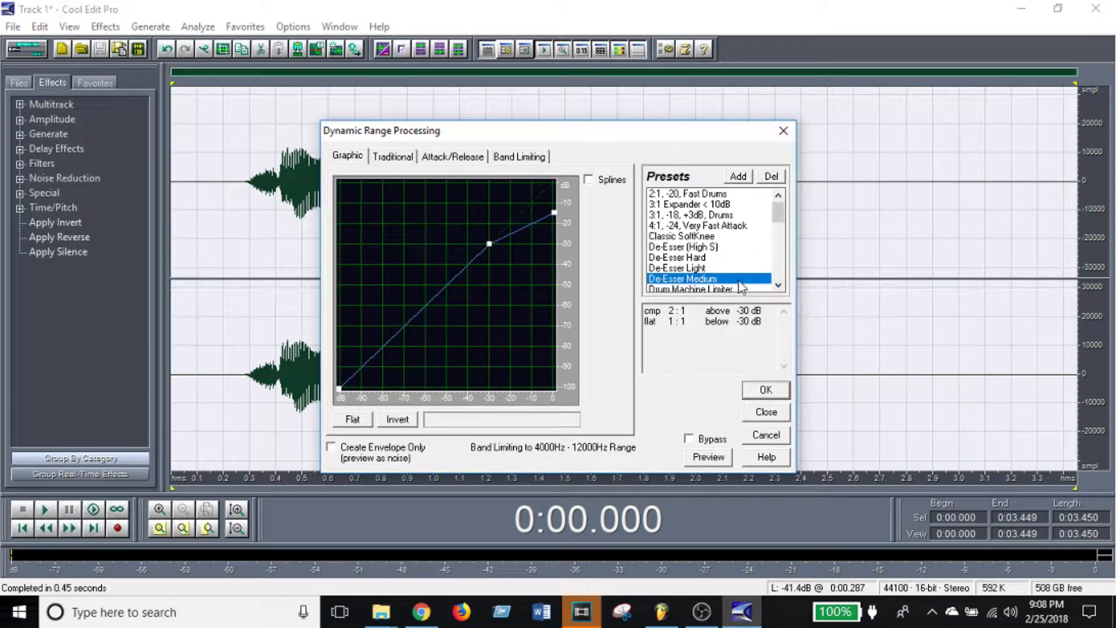
mouse_move(718, 263)
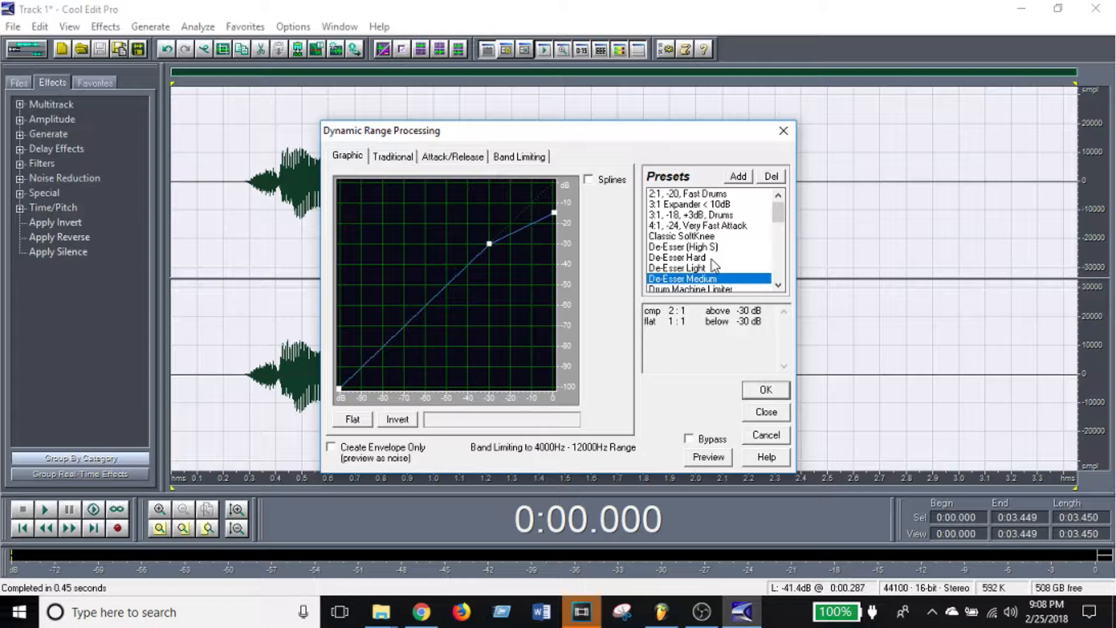
left_click(677, 257)
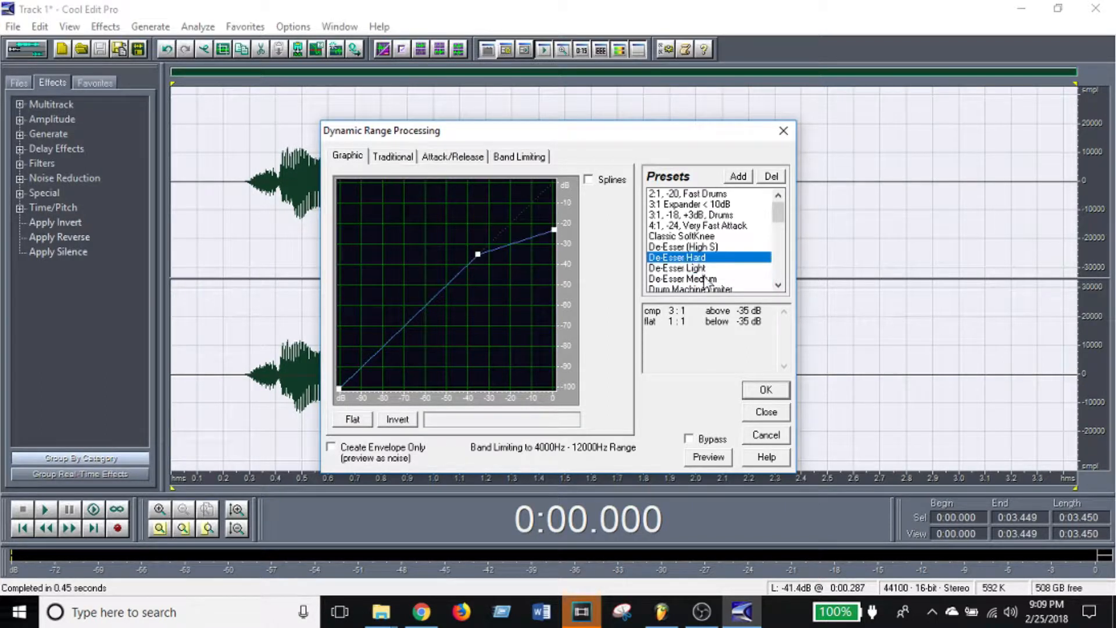
left_click(681, 278)
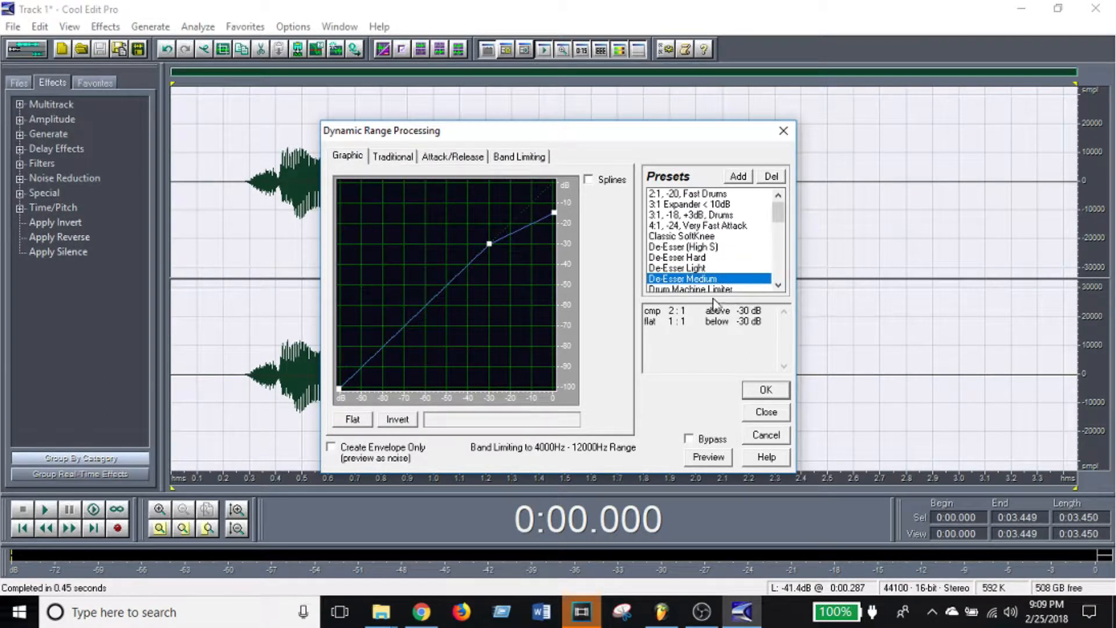
left_click(764, 411)
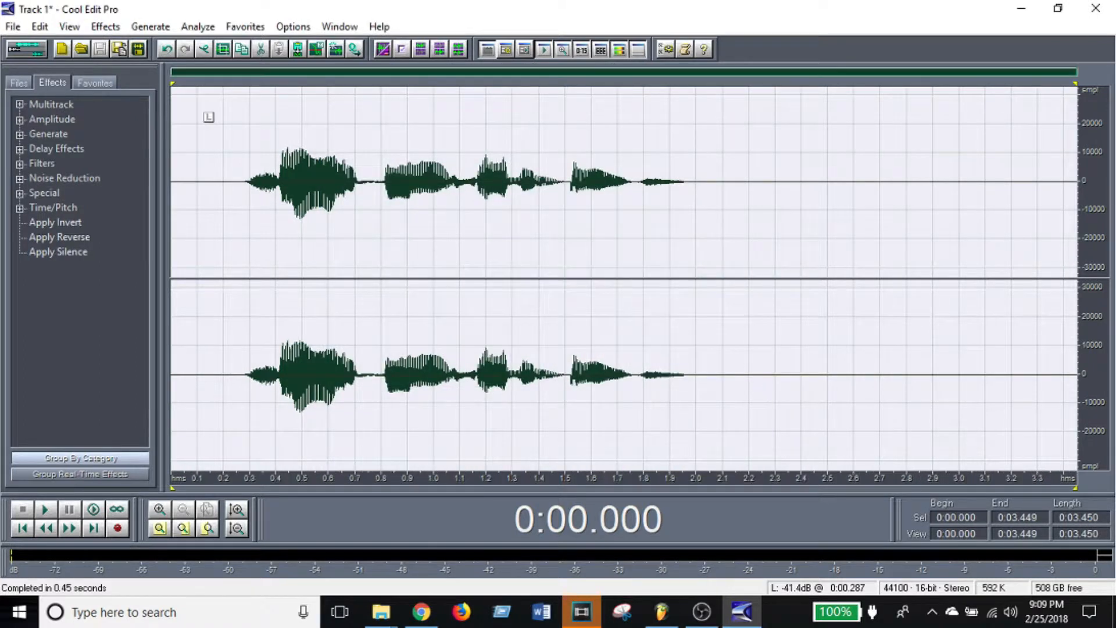
Apply the Kill The Mic Rumble FFT filter preset to the vocal
left_click(104, 26)
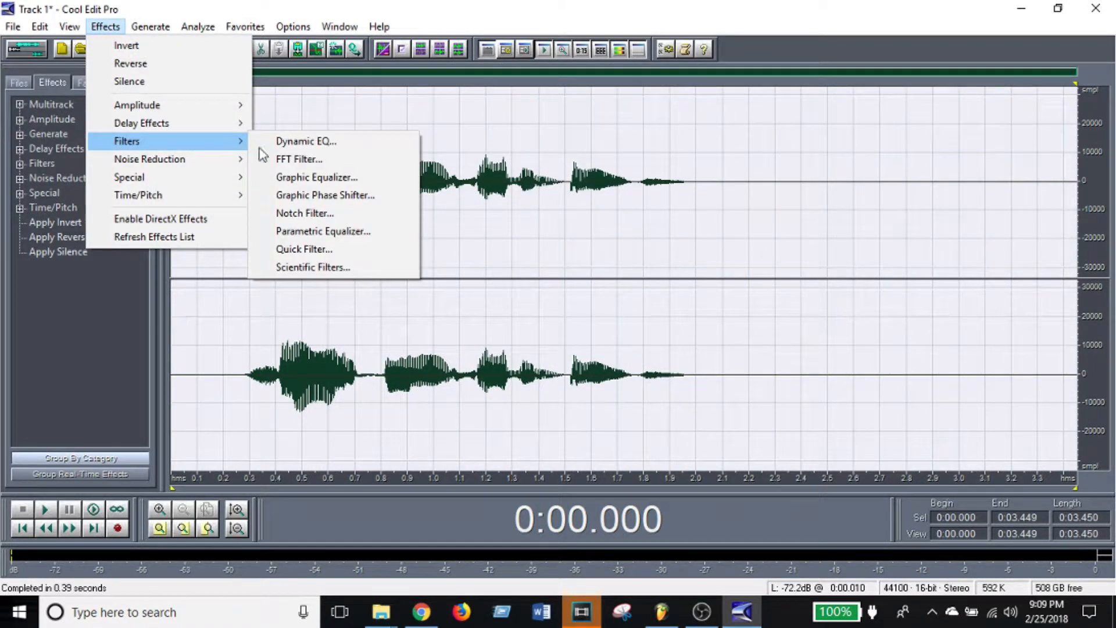
left_click(298, 158)
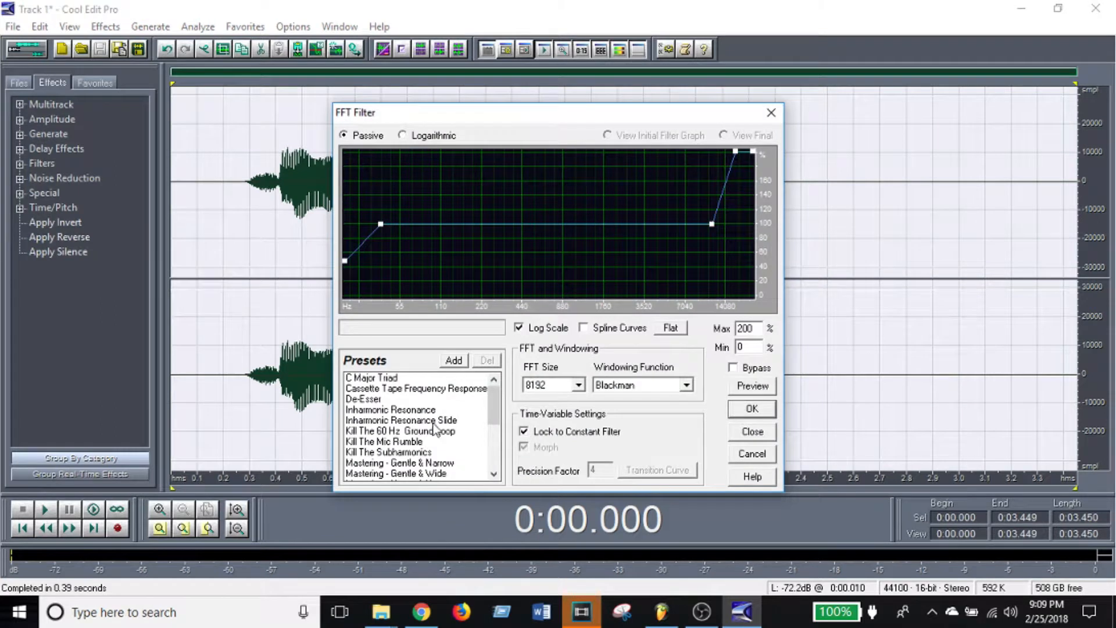
left_click(387, 441)
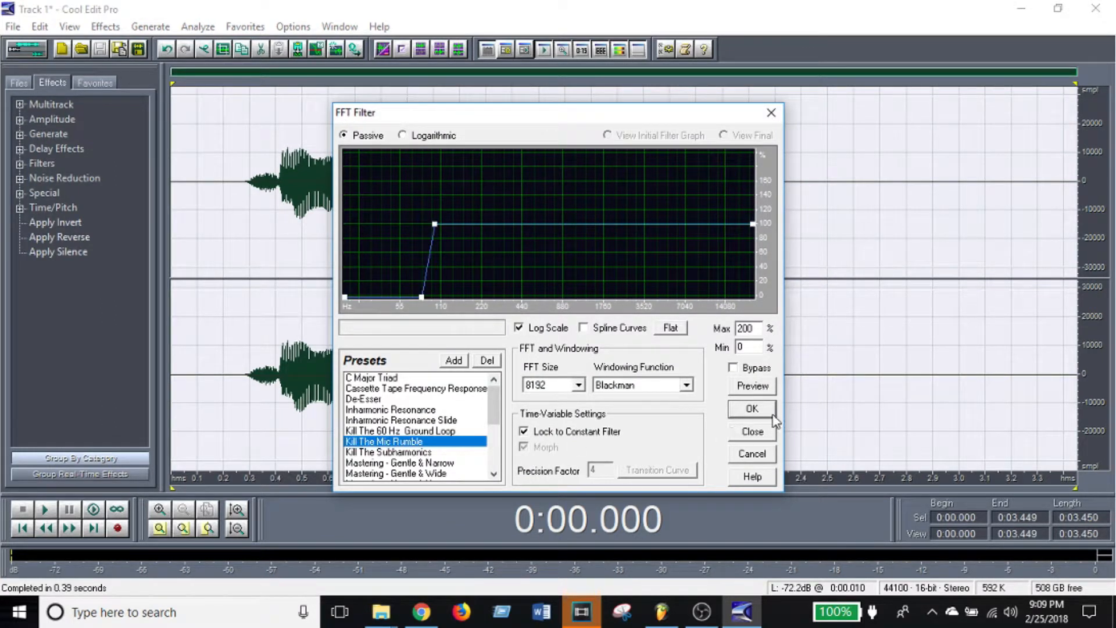
left_click(750, 408)
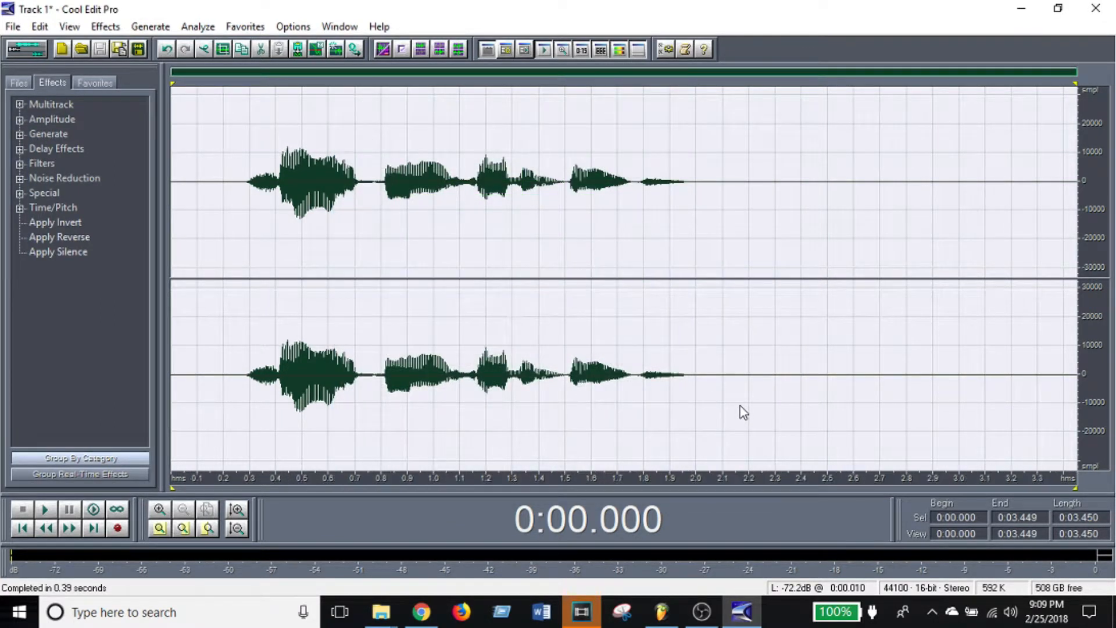
Apply the SpitClear graphic equalizer preset to the vocal
left_click(104, 26)
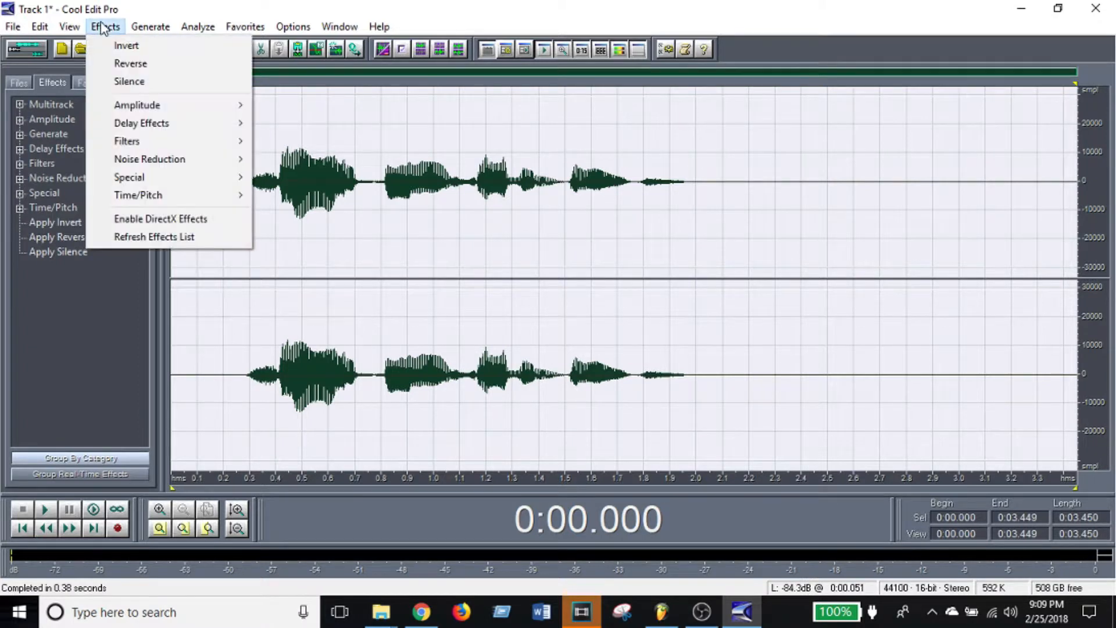
mouse_move(127, 140)
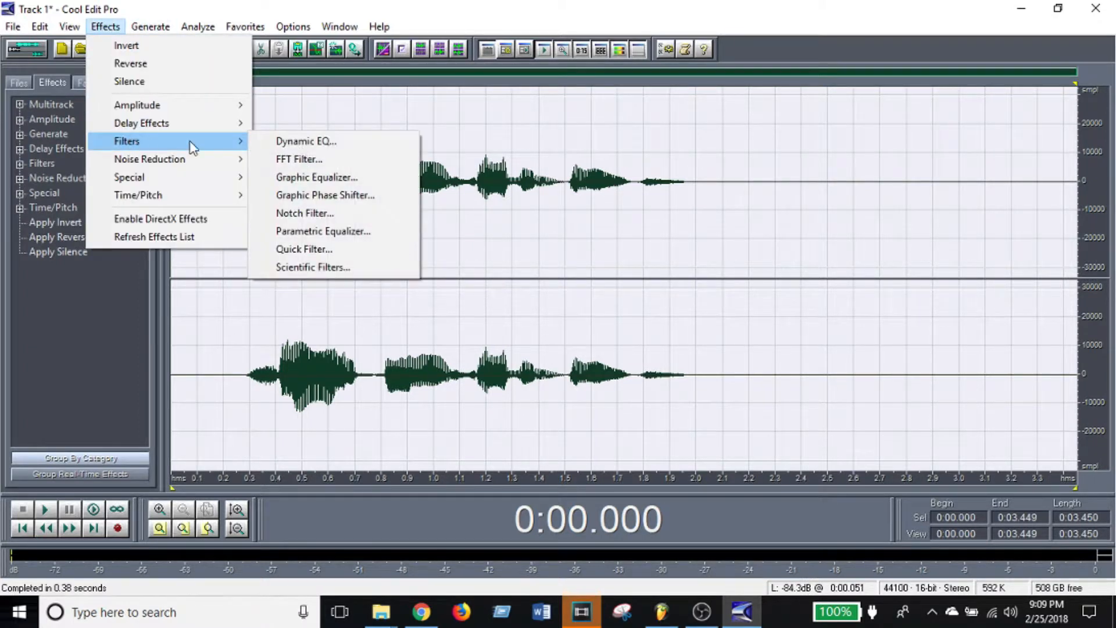
left_click(316, 177)
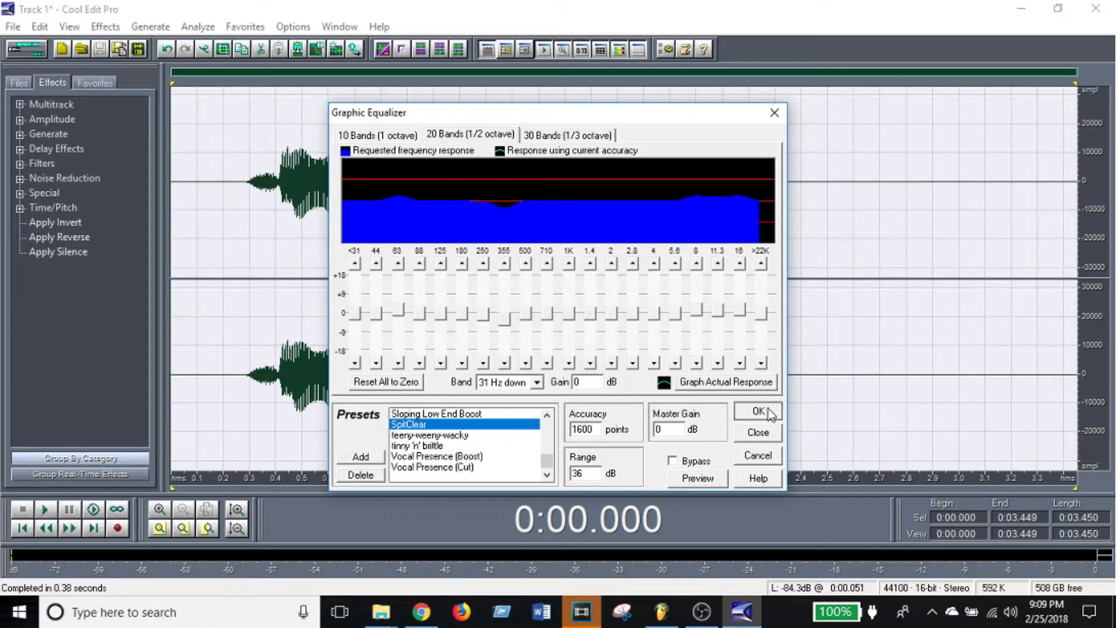
left_click(757, 412)
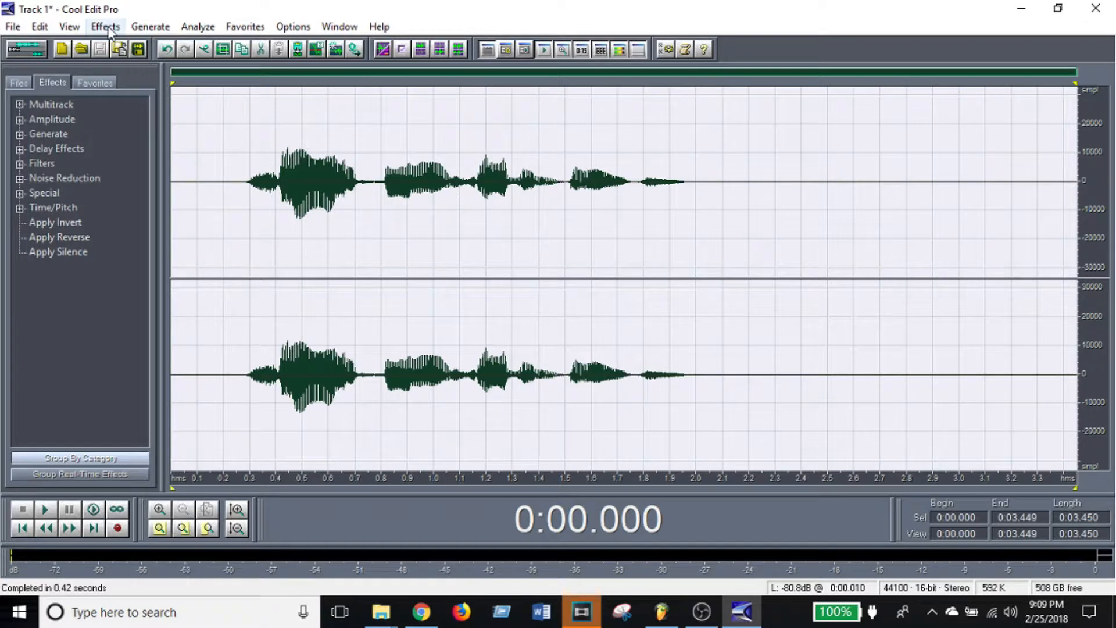
left_click(104, 26)
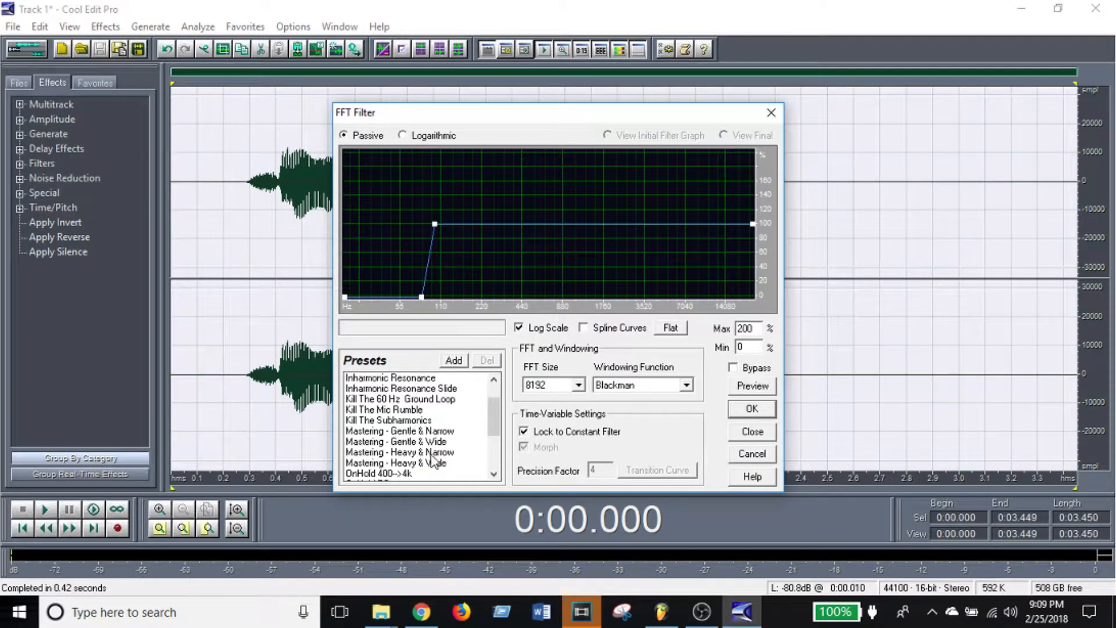
mouse_move(381, 443)
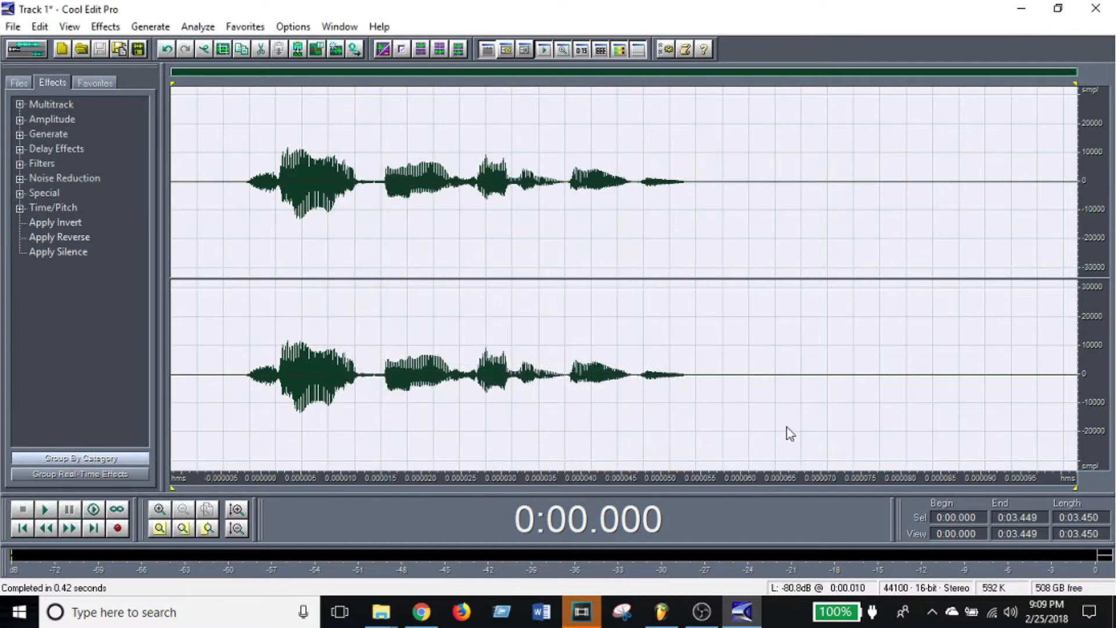
Open the Effects menu again after the low-cut FFT filter
left_click(105, 26)
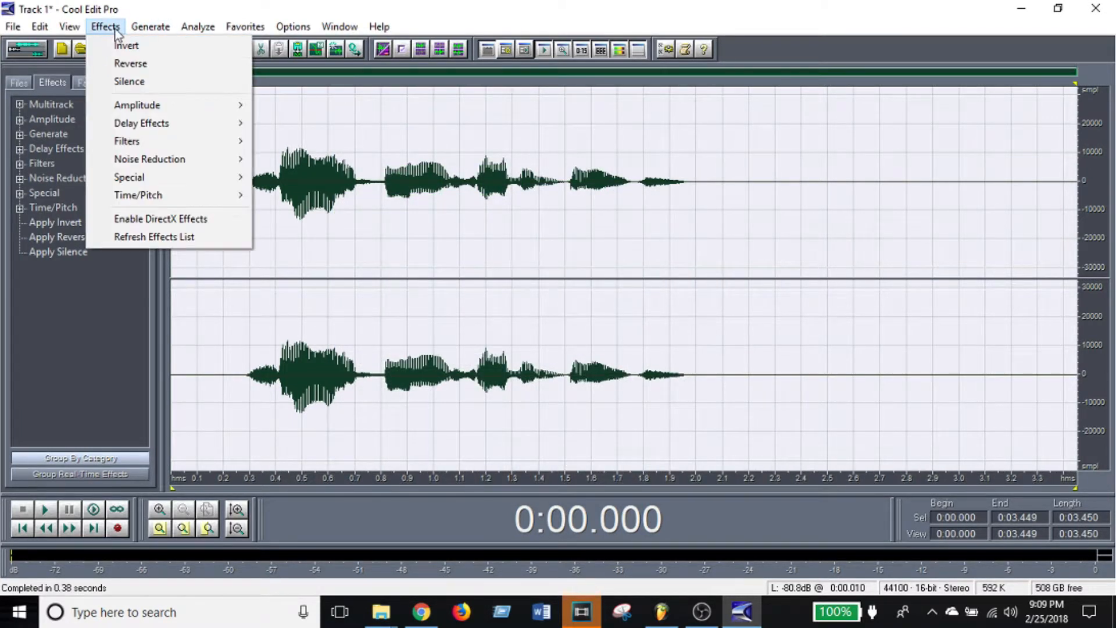
mouse_move(127, 141)
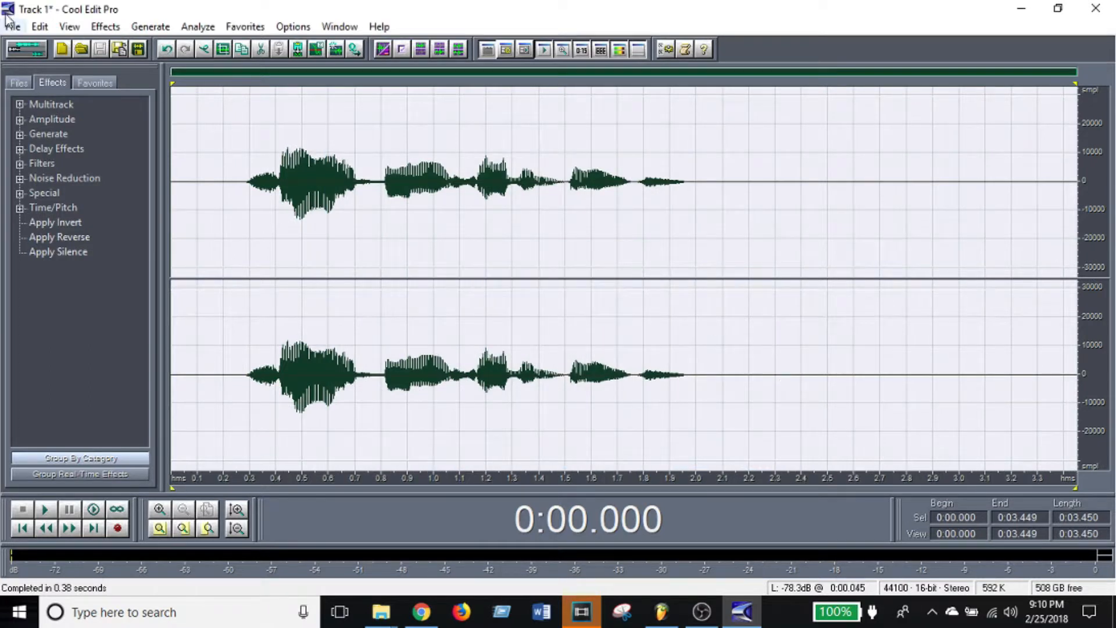
Apply the 'limit hard -6 dB' dynamics processing preset to the vocal
left_click(105, 26)
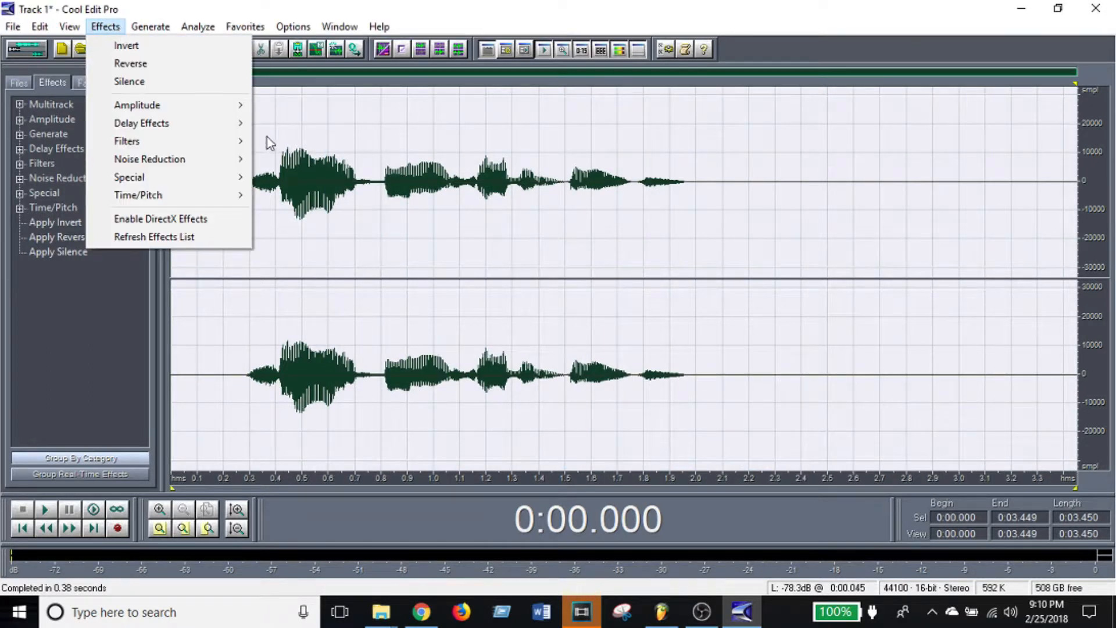
left_click(136, 104)
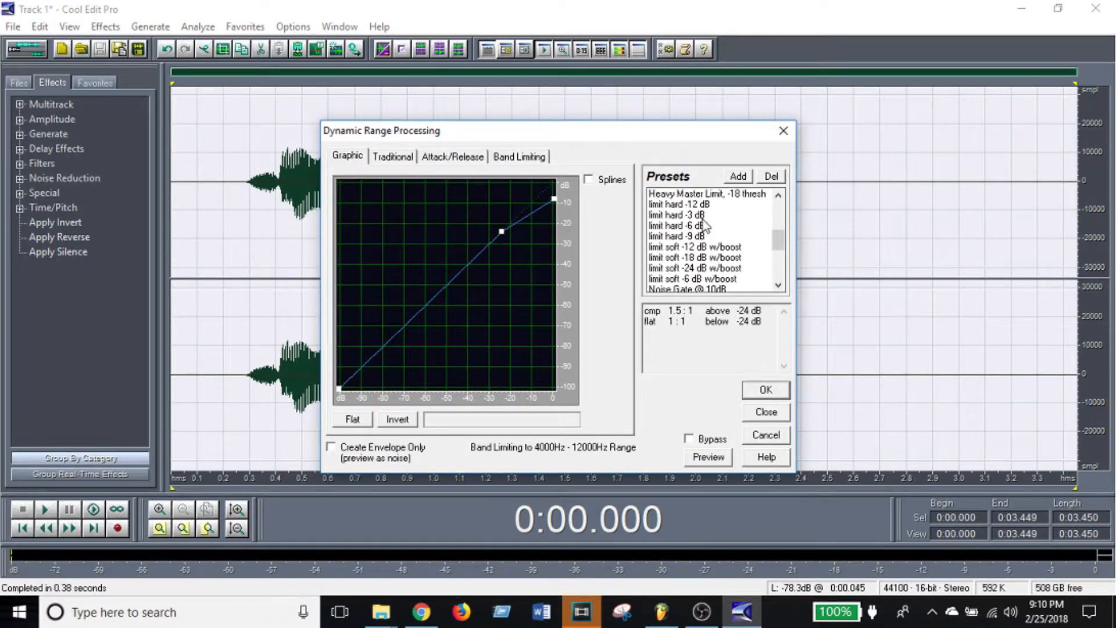
mouse_move(703, 226)
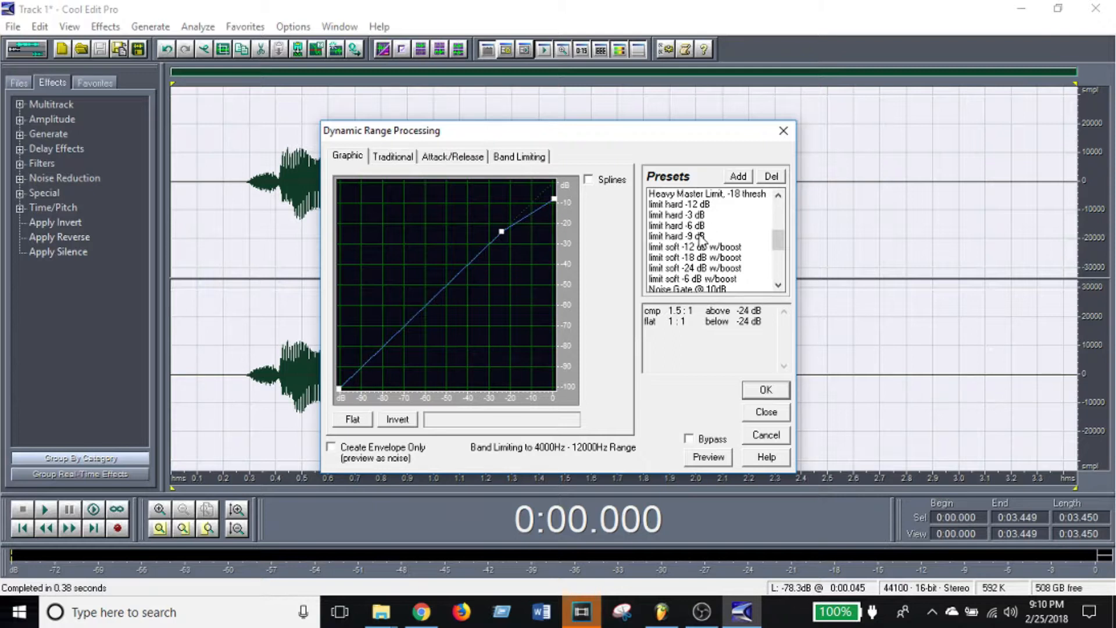
left_click(675, 225)
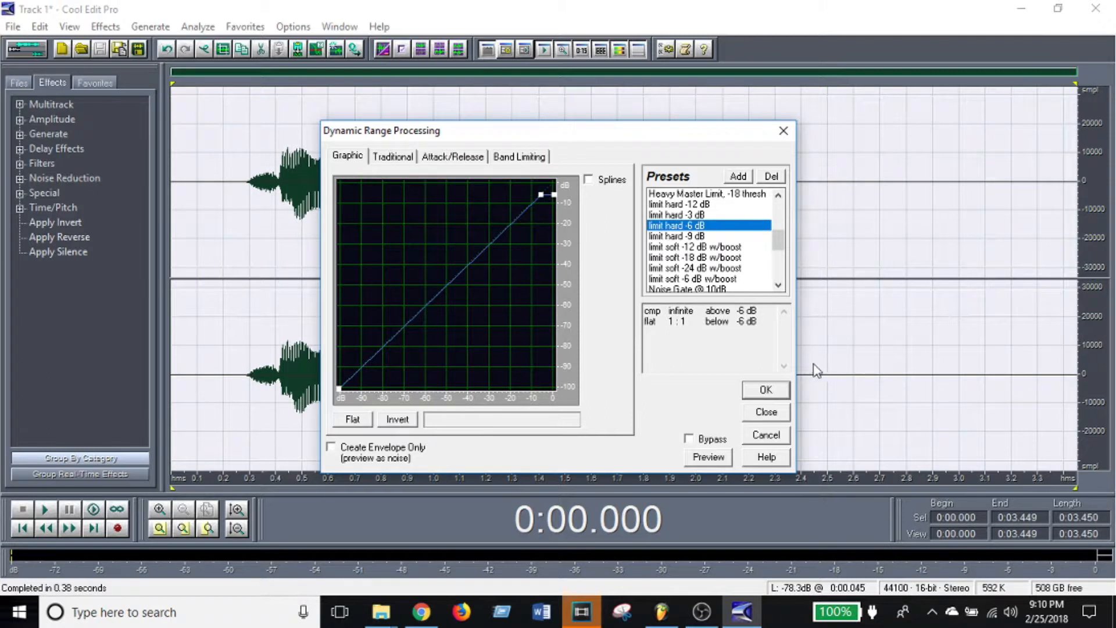
left_click(764, 389)
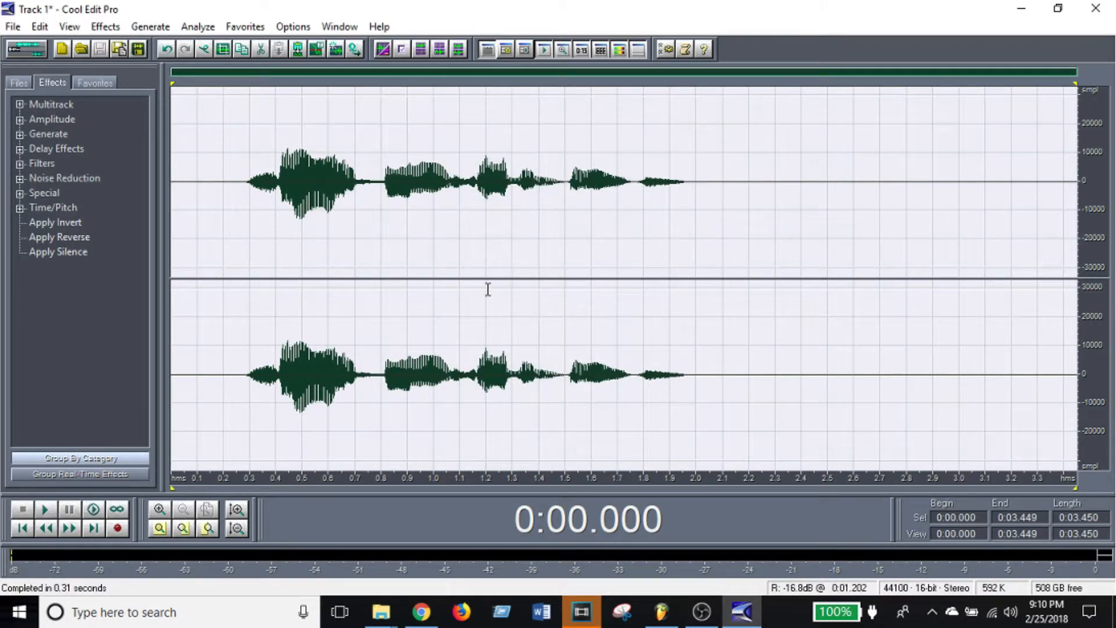
Audition the Vocal - Natural Reverb preset, then preview and apply Tight and Close reverb
left_click(38, 26)
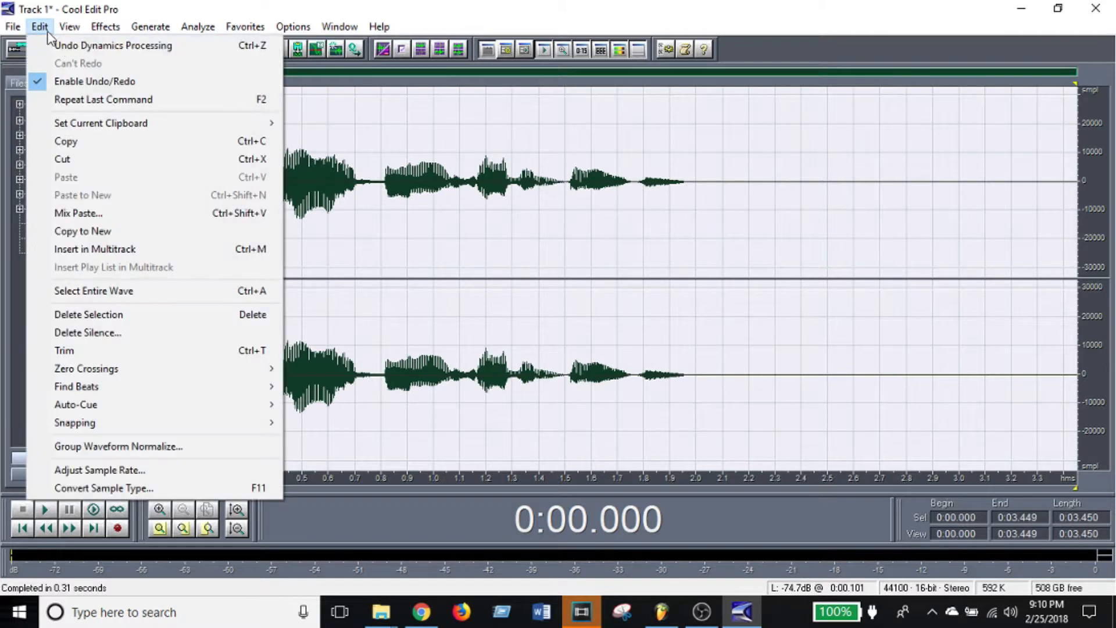
left_click(104, 26)
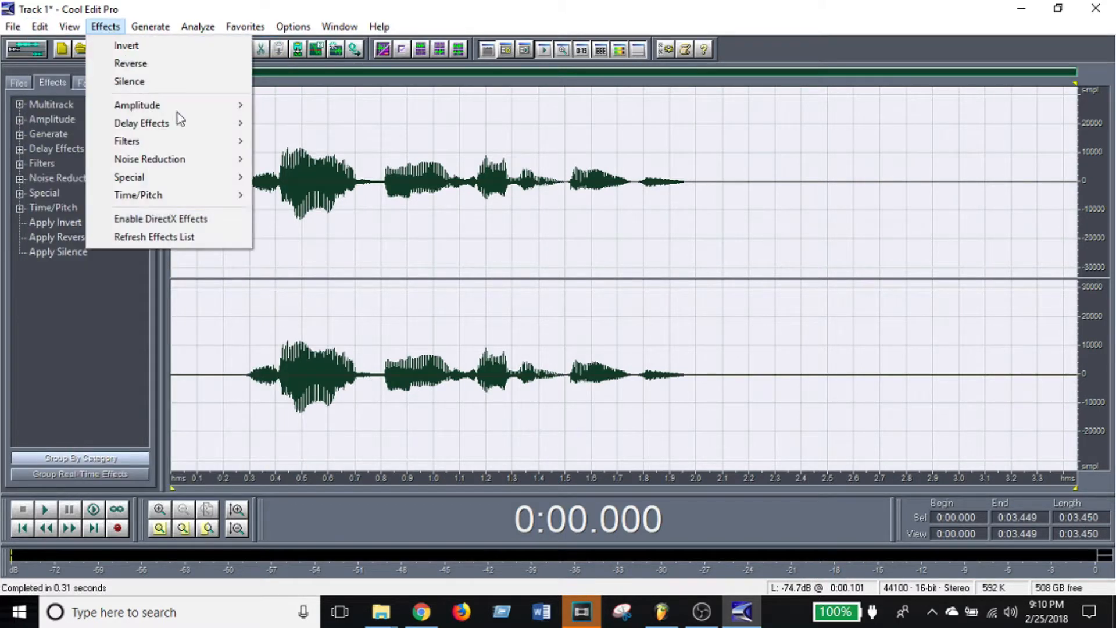
mouse_move(149, 159)
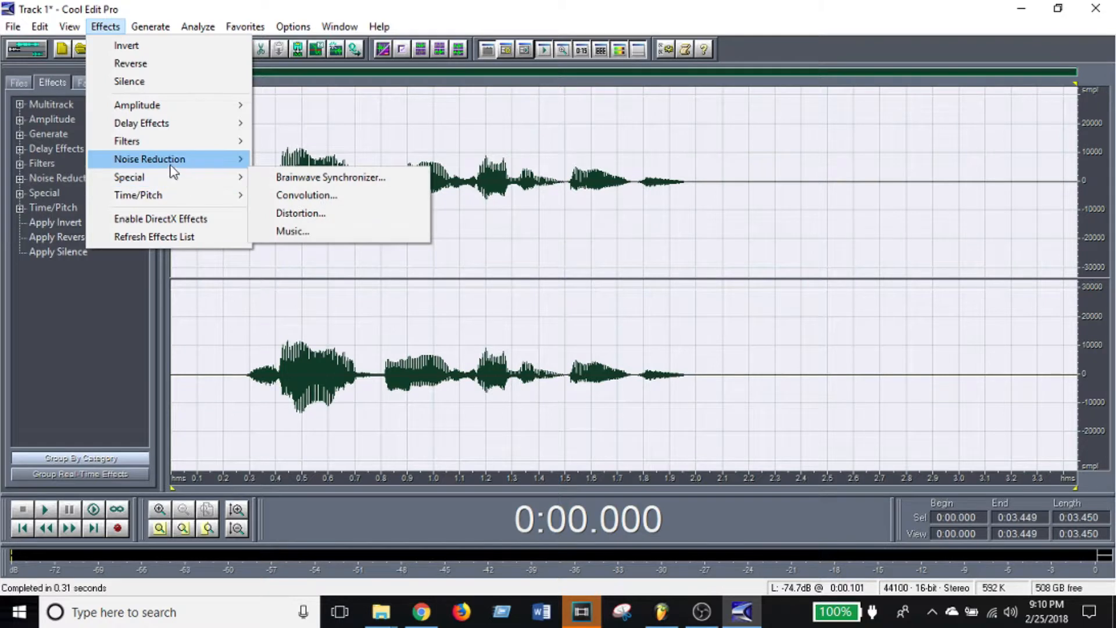
mouse_move(141, 124)
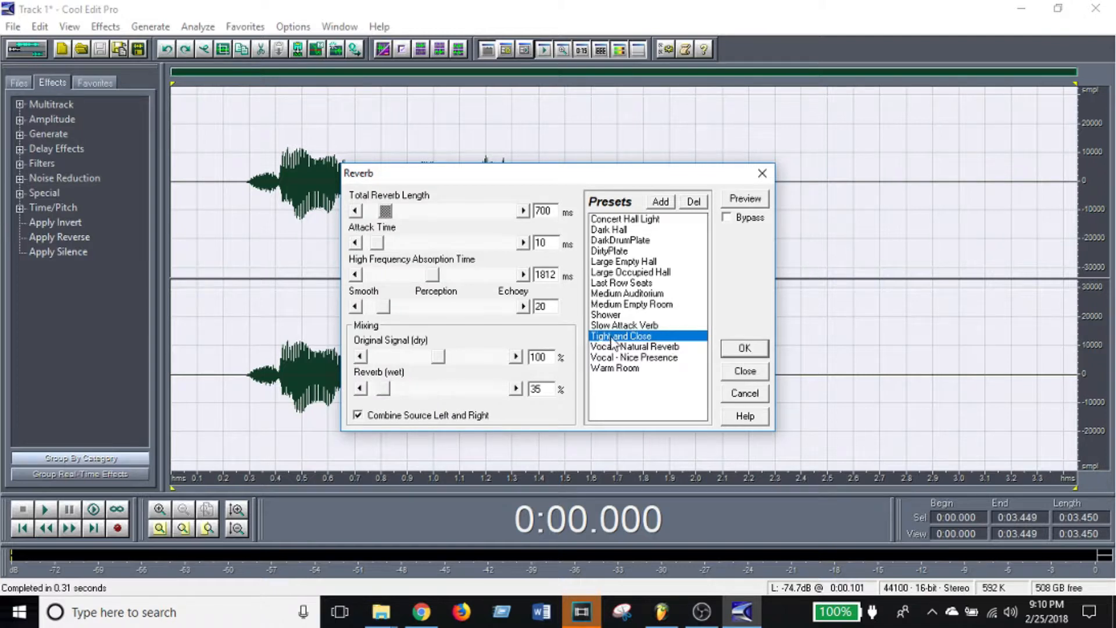
mouse_move(695, 357)
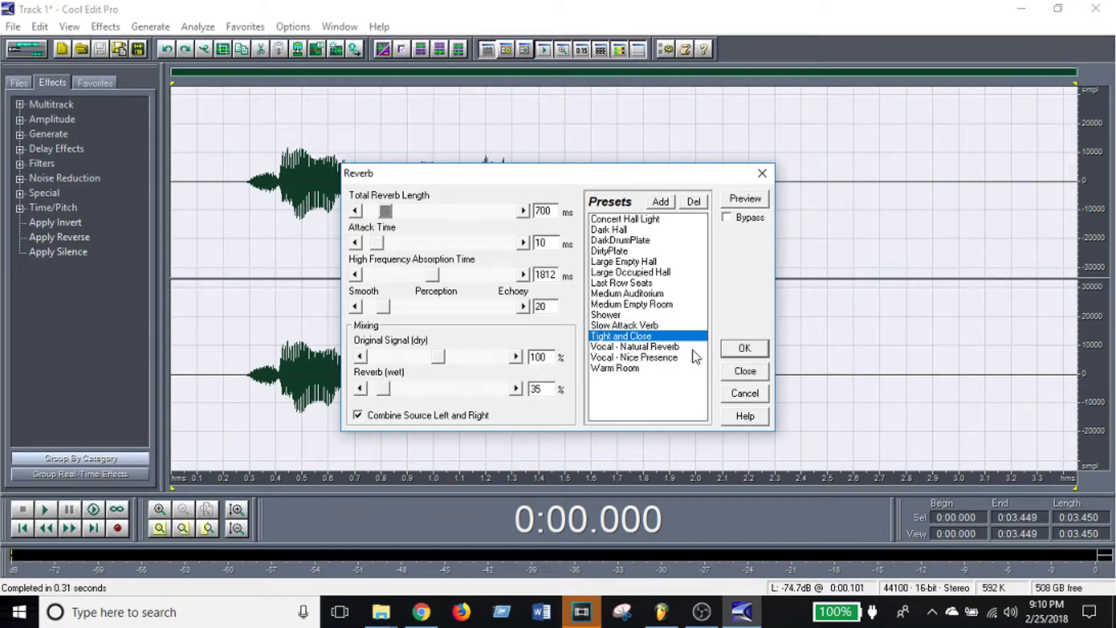
mouse_move(650, 354)
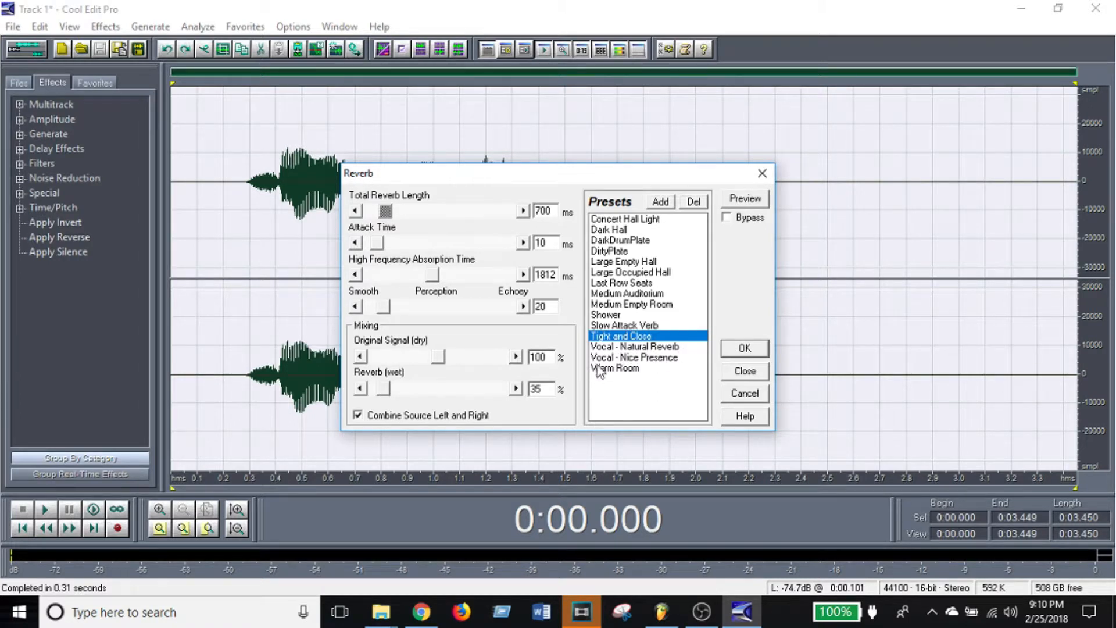
left_click(633, 347)
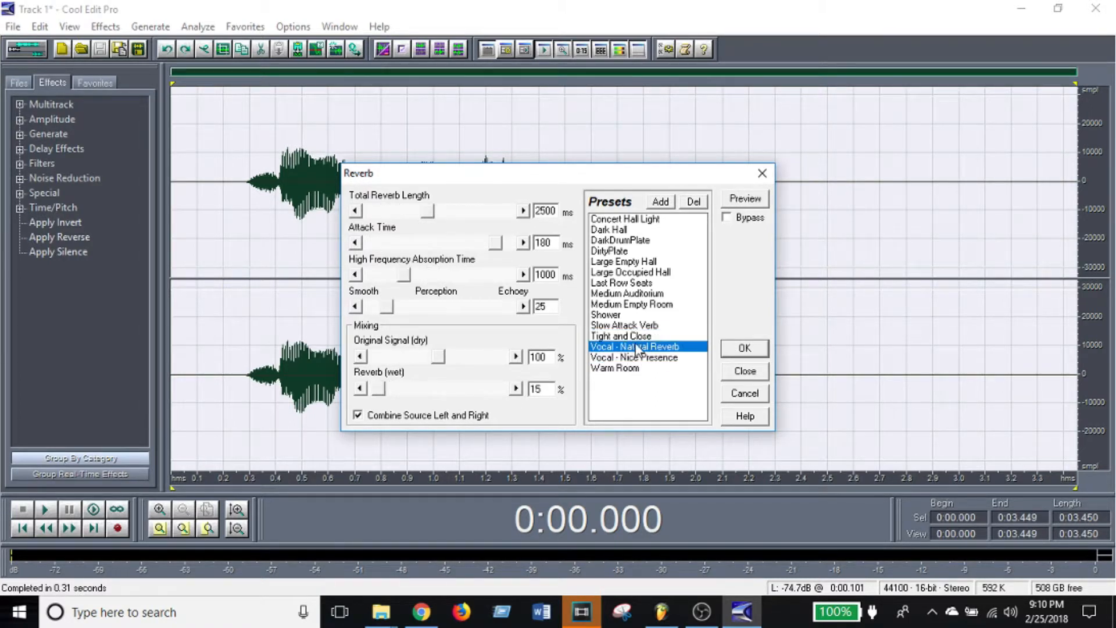
left_click(621, 335)
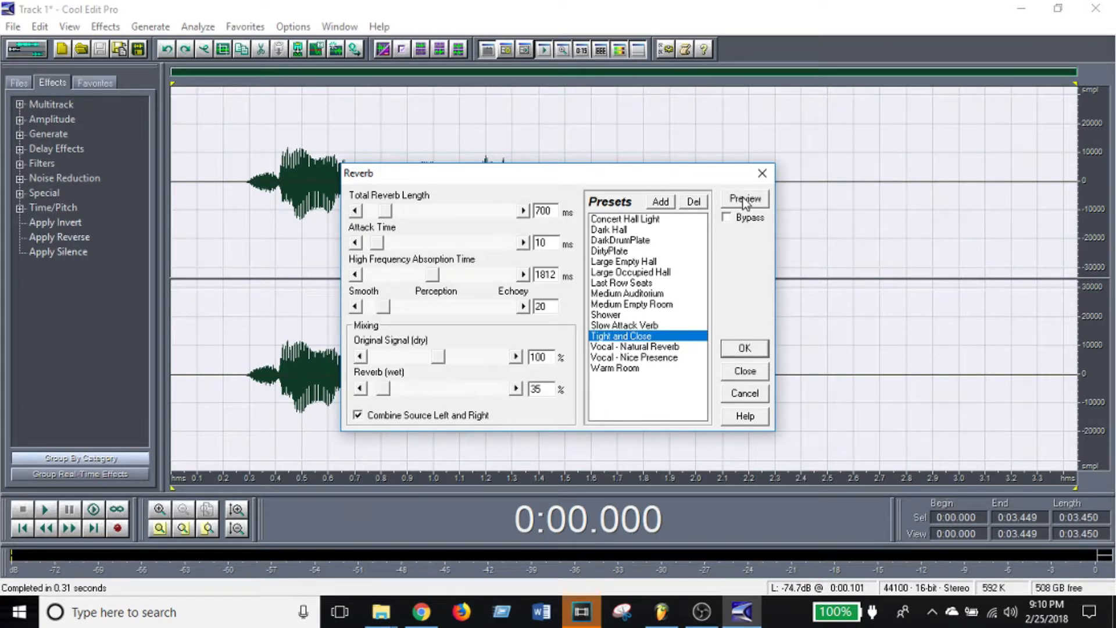
left_click(744, 199)
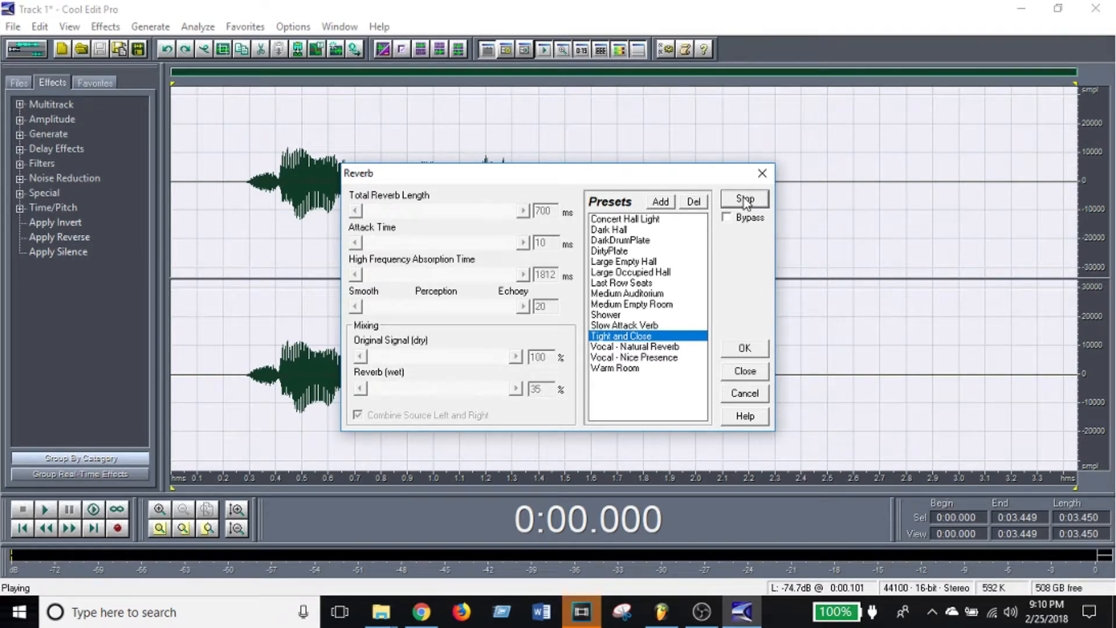
left_click(743, 371)
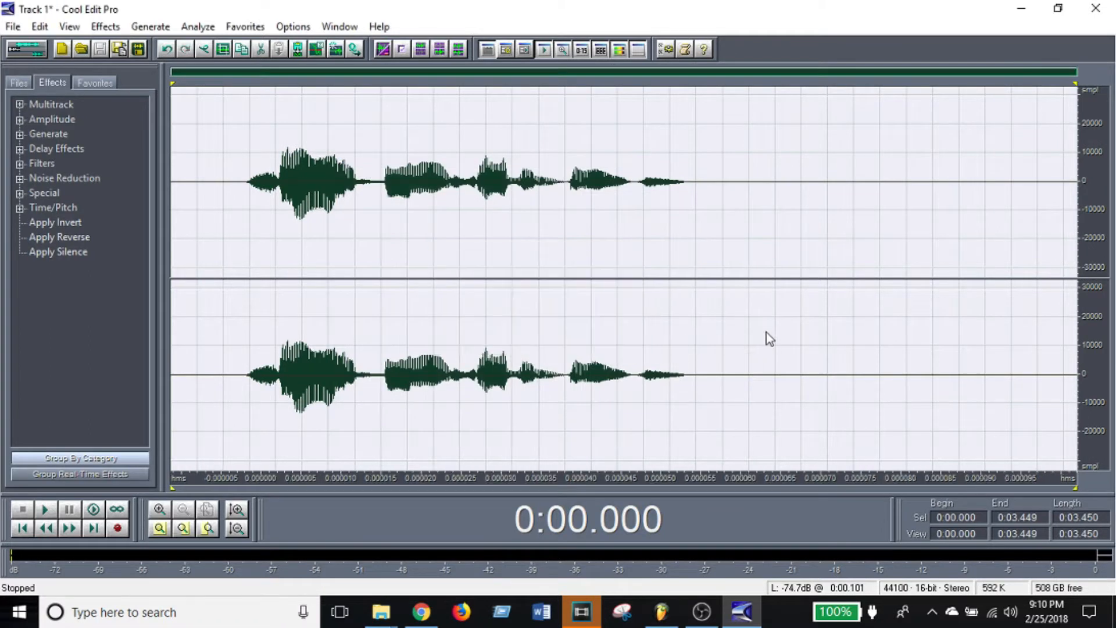
Apply the 'limit hard -6 dB' Dynamics Processing preset to the vocal a second time
left_click(105, 27)
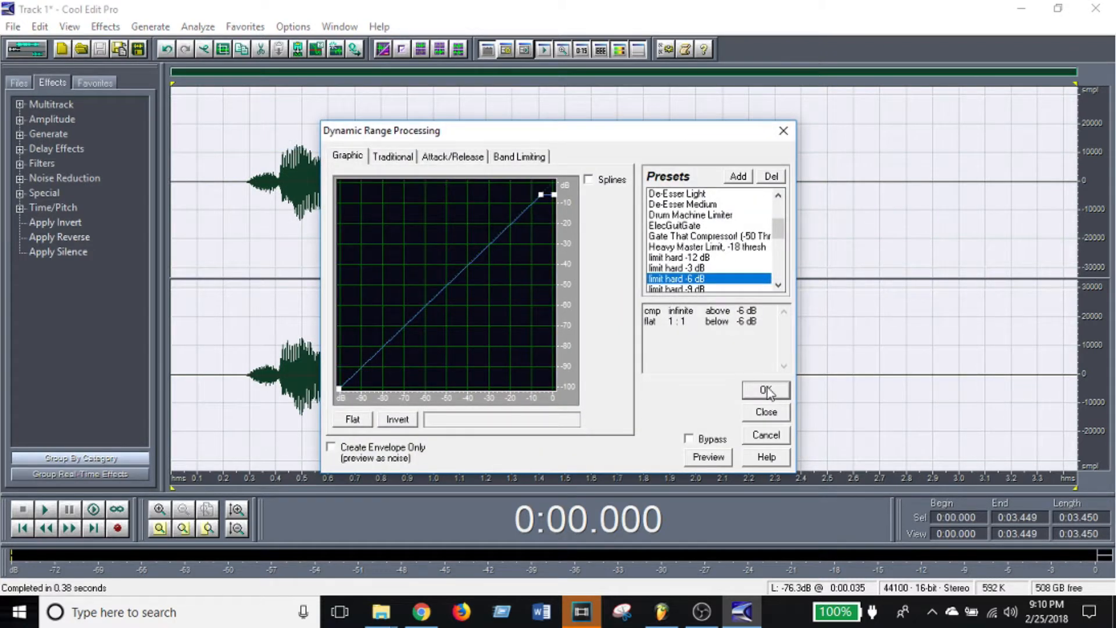
left_click(764, 390)
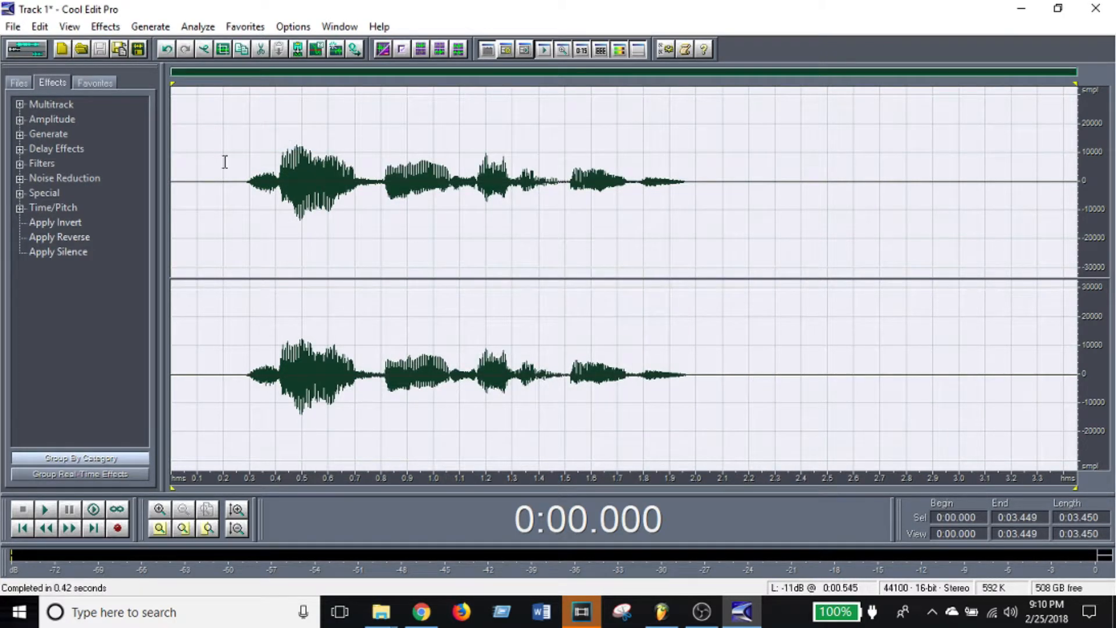
left_click(12, 26)
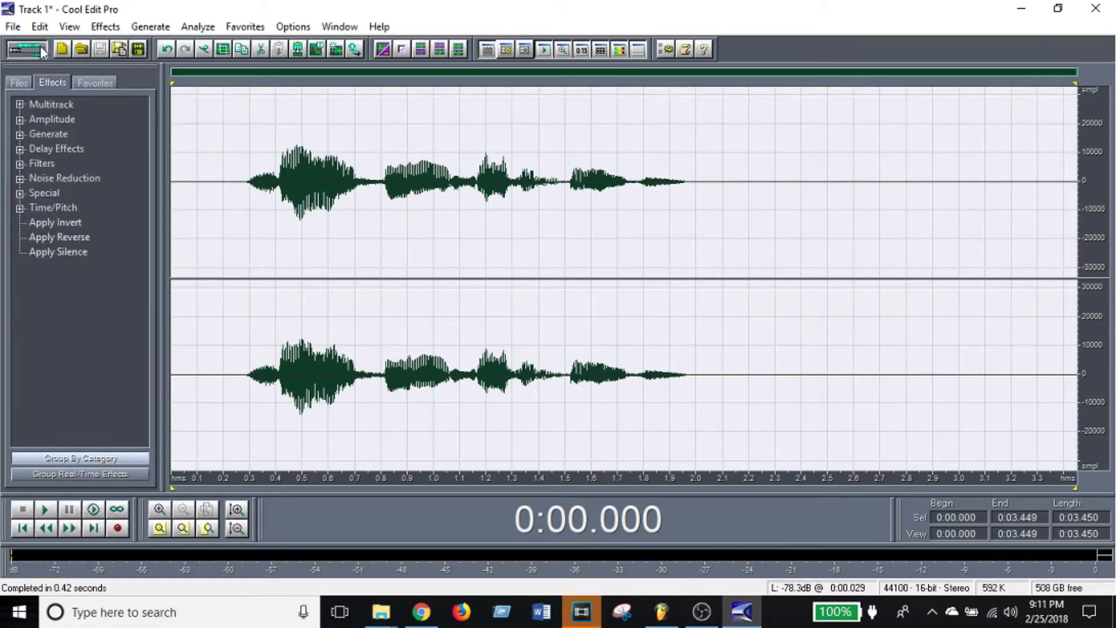
Save the mixdown to the Desktop as beat2, then quit Cool Edit Pro without saving the session
left_click(12, 26)
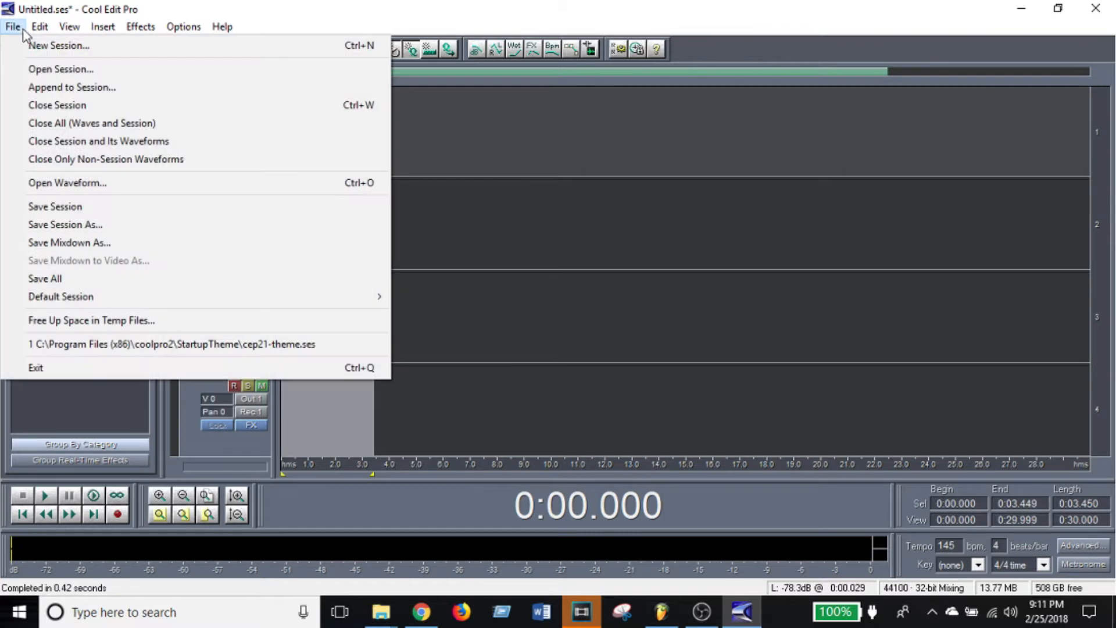
mouse_move(69, 241)
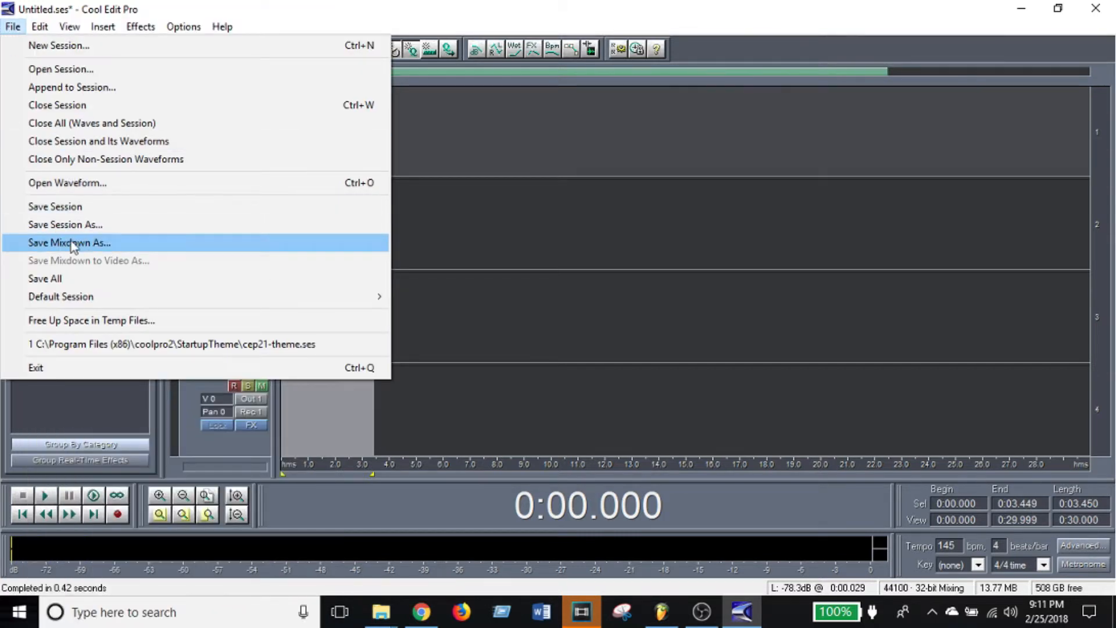
mouse_move(91, 254)
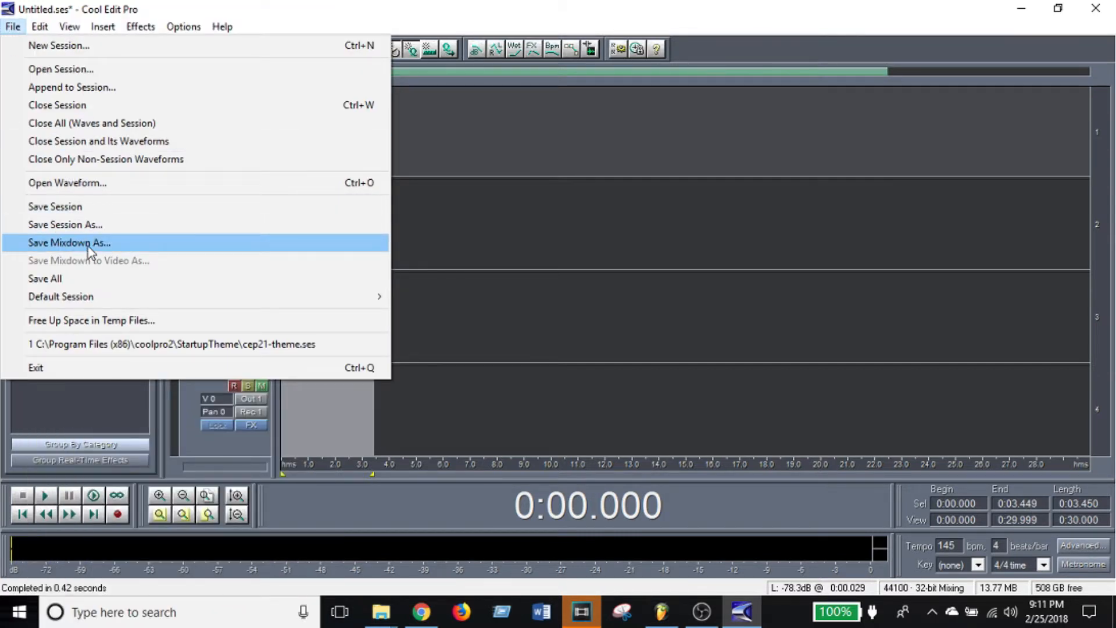
left_click(69, 242)
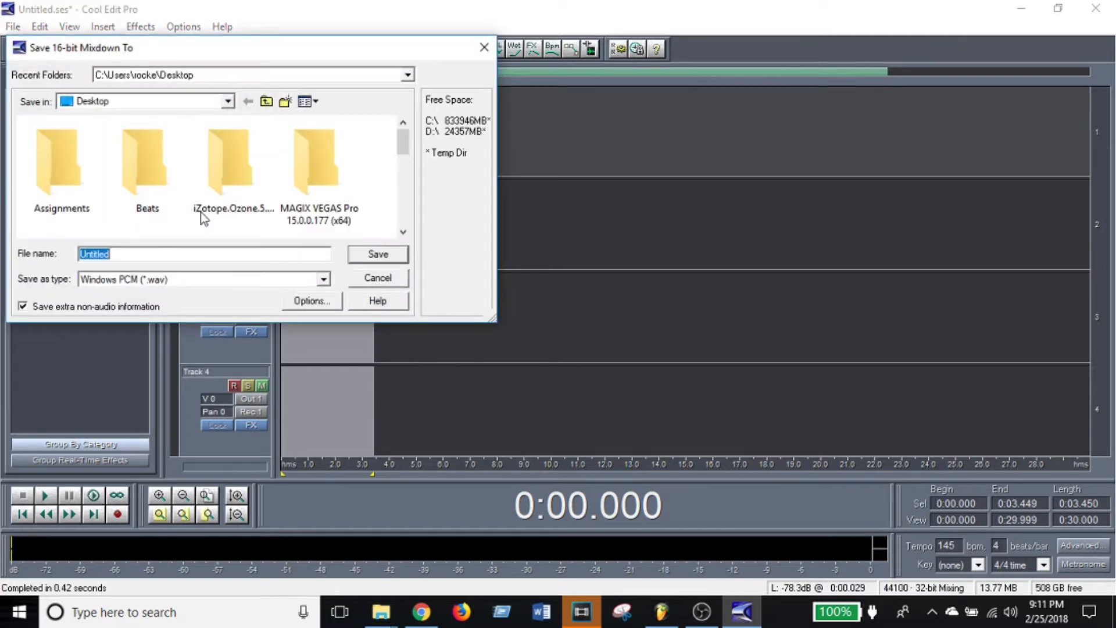
left_click(233, 160)
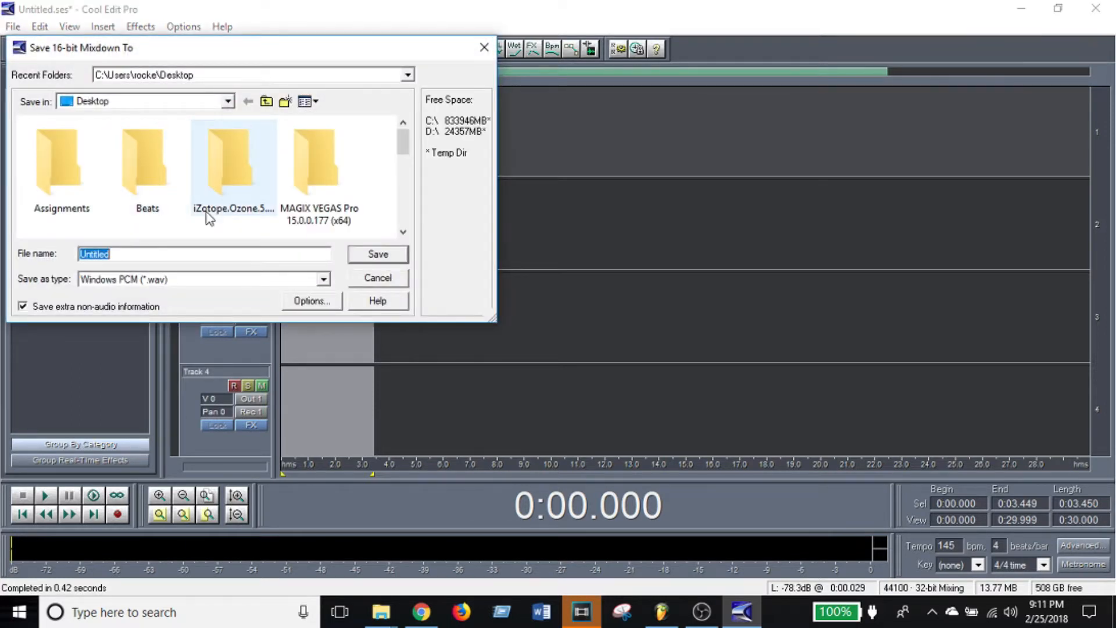
type("beat2")
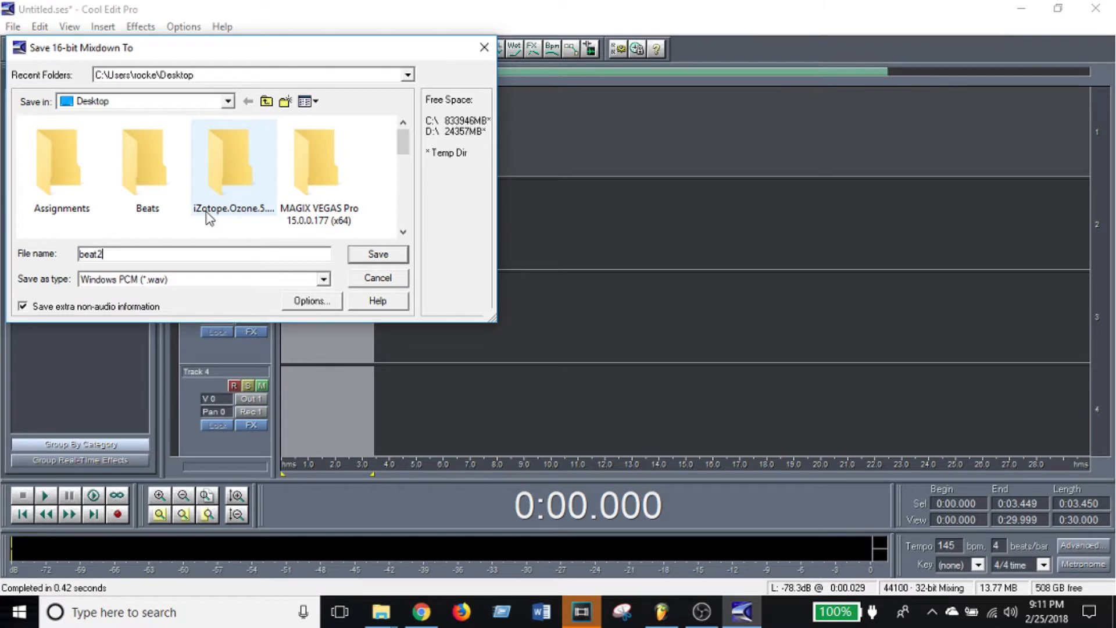
left_click(377, 254)
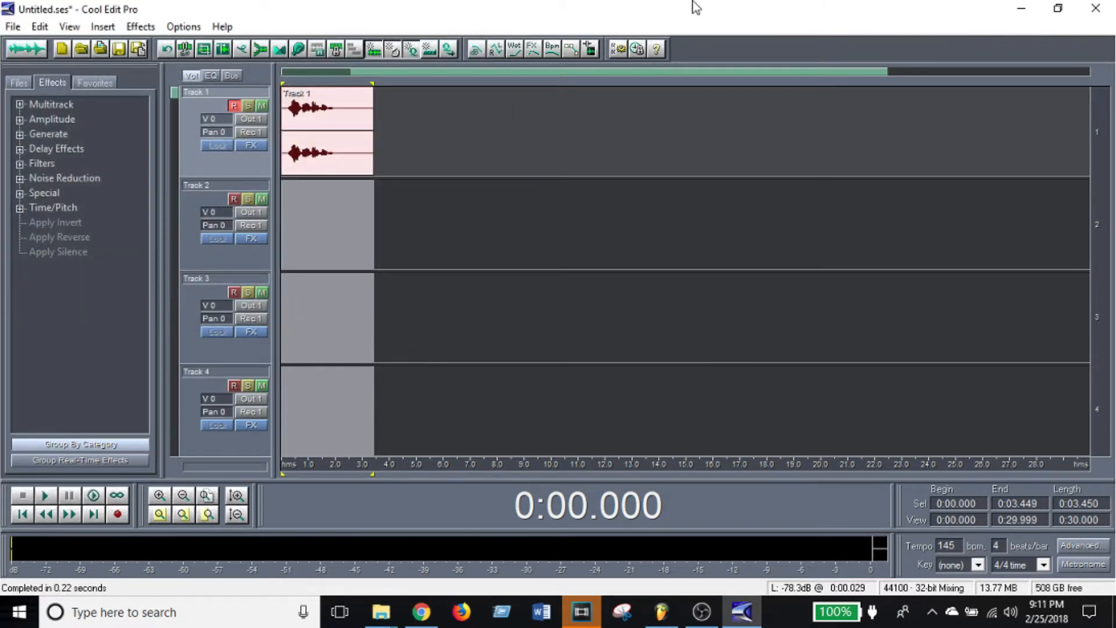
left_click(1094, 8)
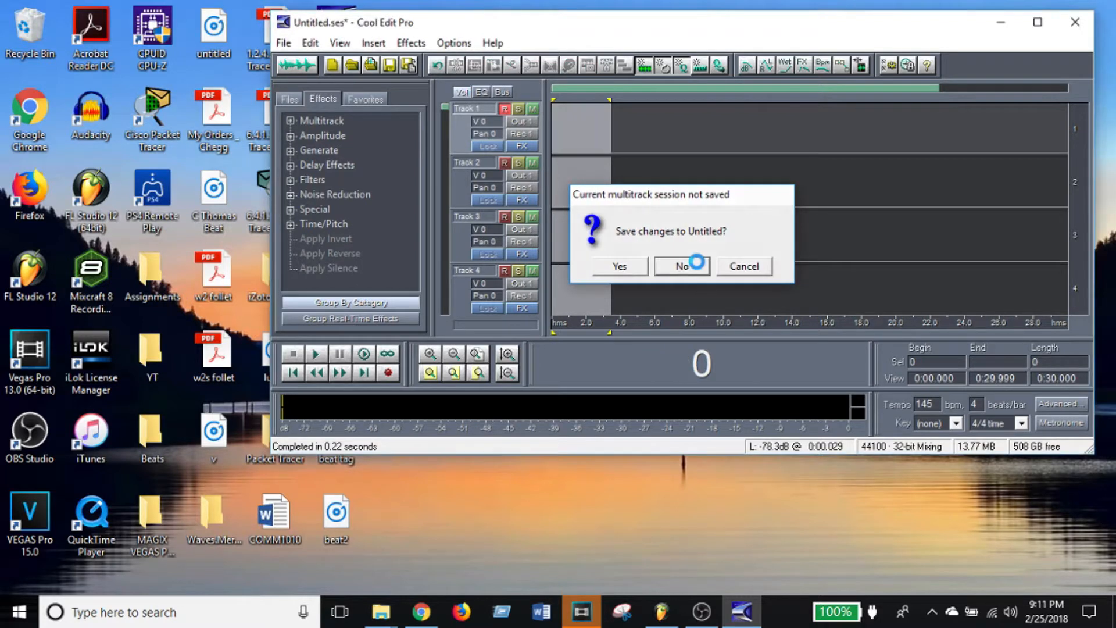
left_click(680, 266)
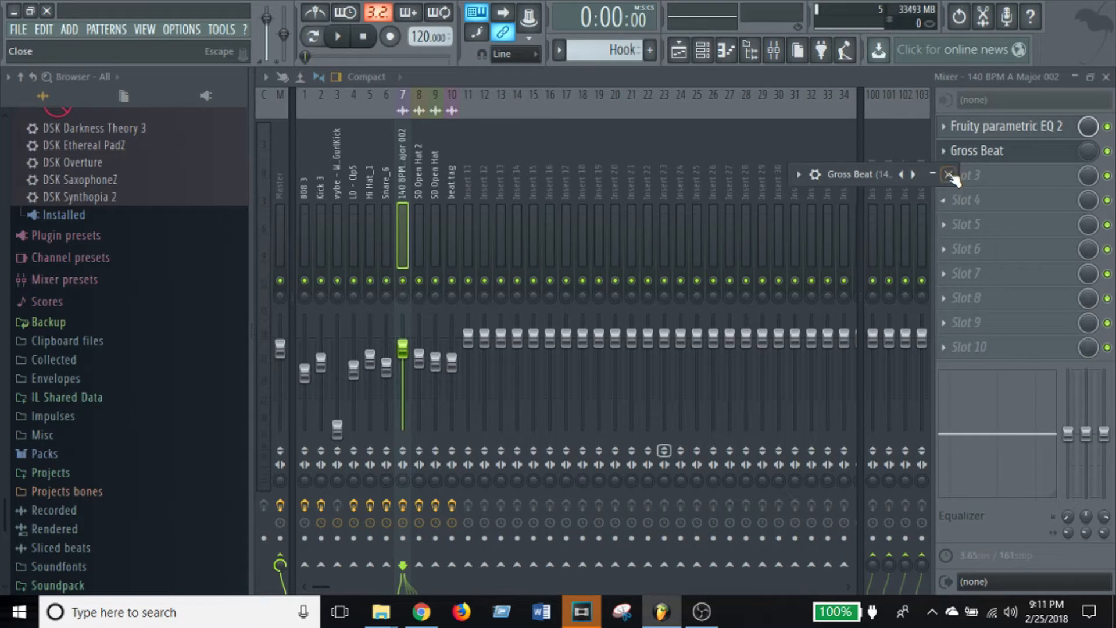
Save the project as tutorial, then load thuggin.flp from recent projects
left_click(18, 29)
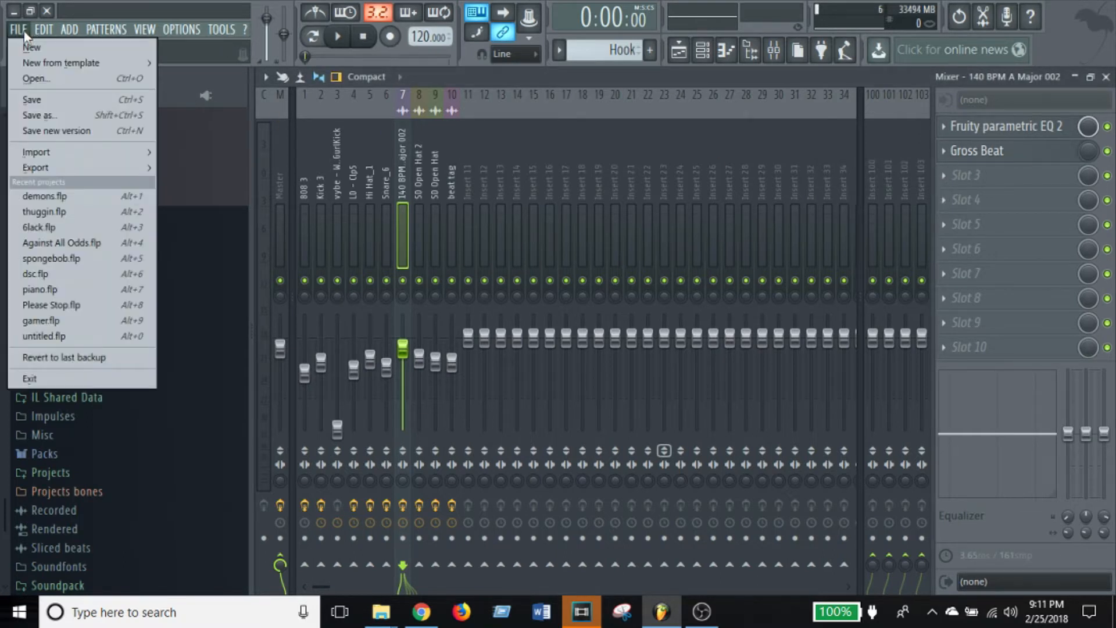
left_click(39, 115)
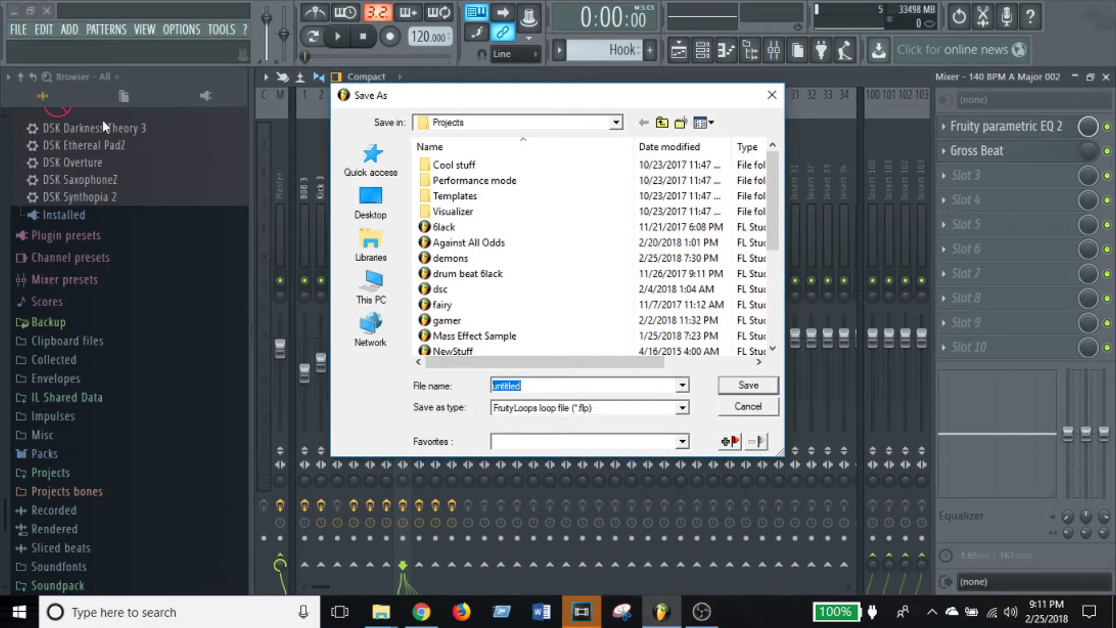
type("tutorial")
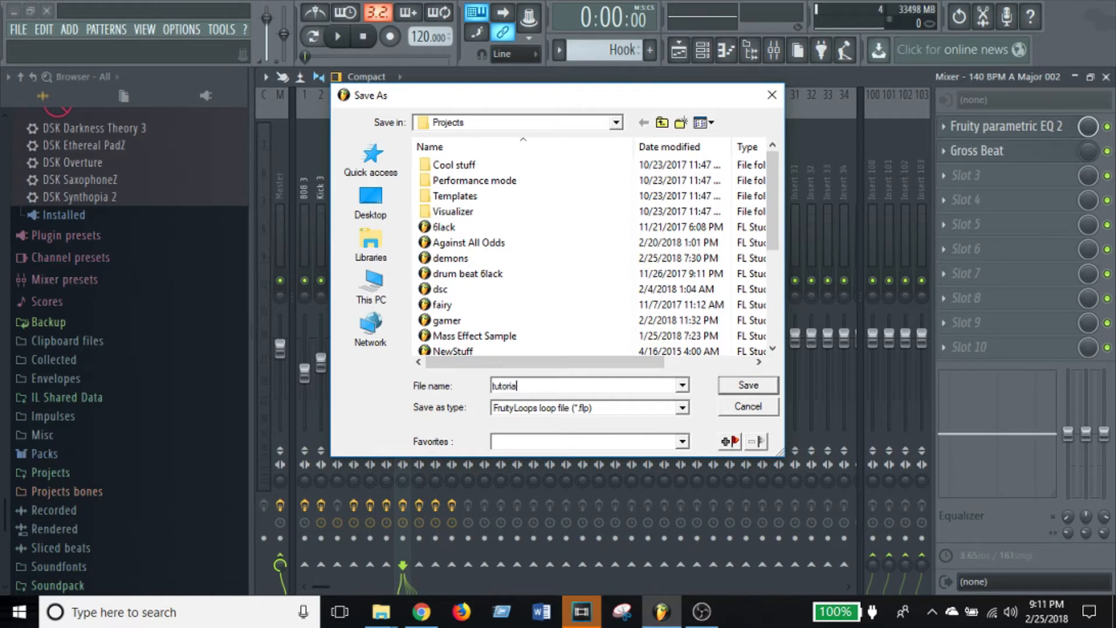
left_click(745, 385)
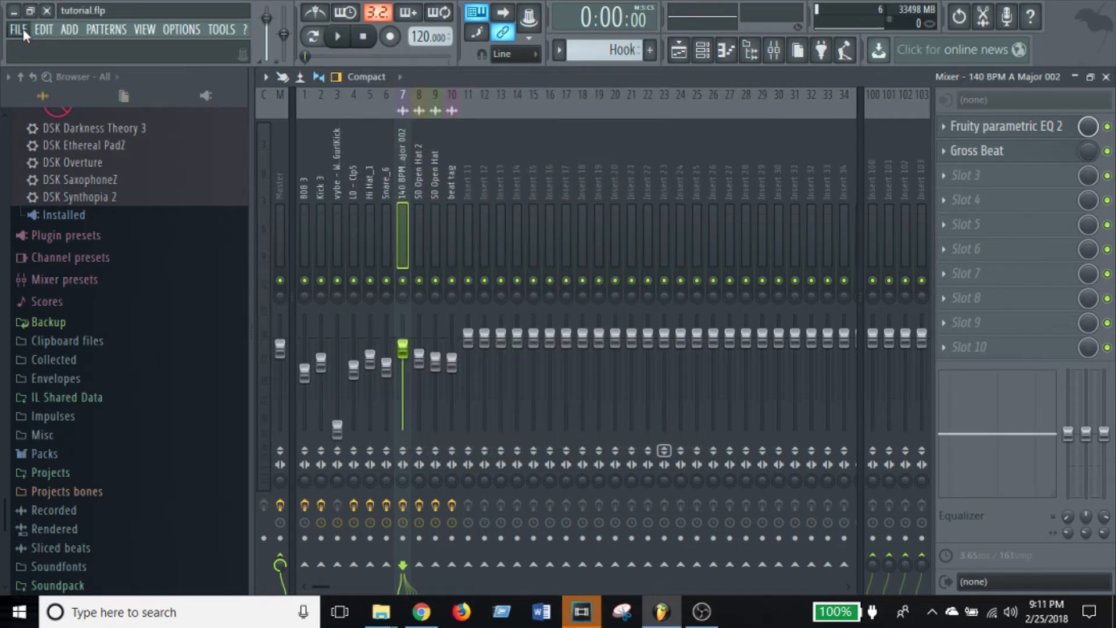
left_click(19, 29)
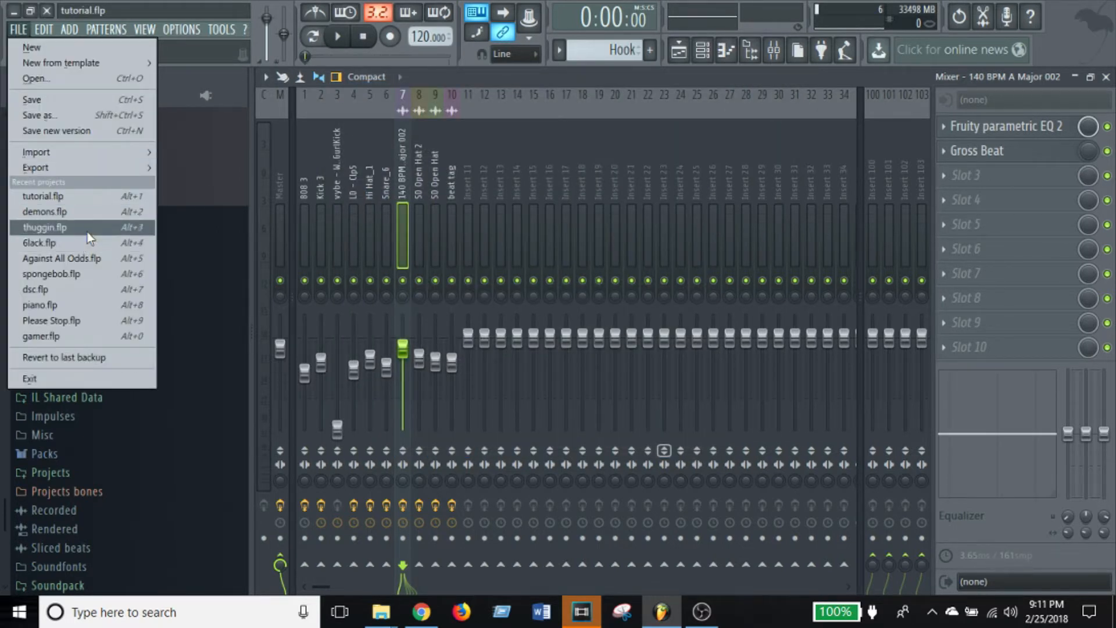
left_click(44, 226)
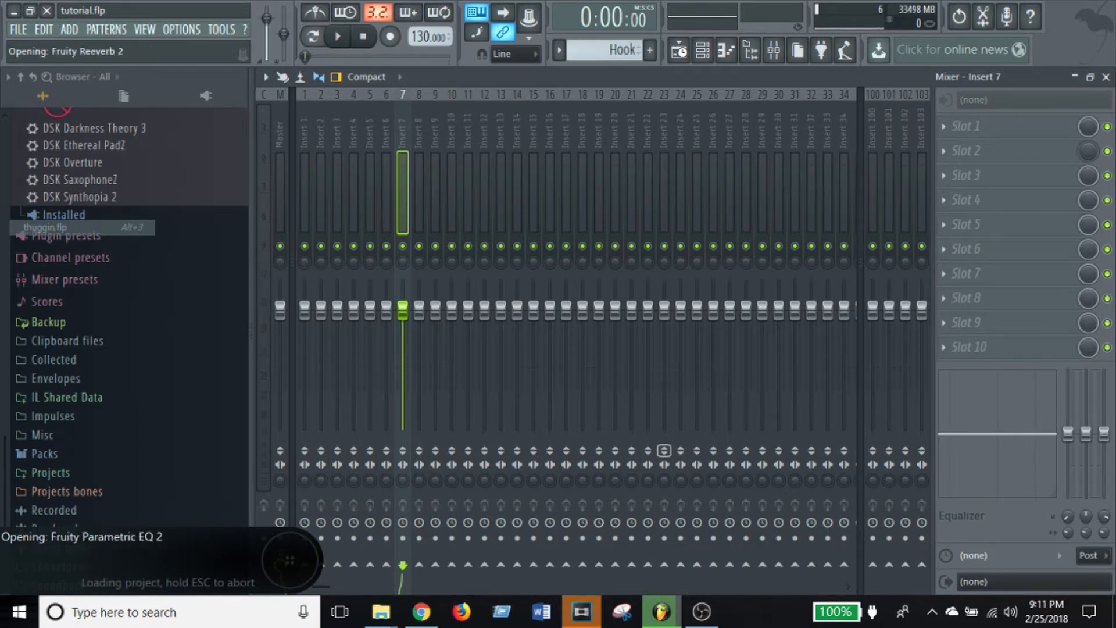
Zoom out the thuggin arrangement in the Playlist, then minimize FL Studio
left_click(677, 50)
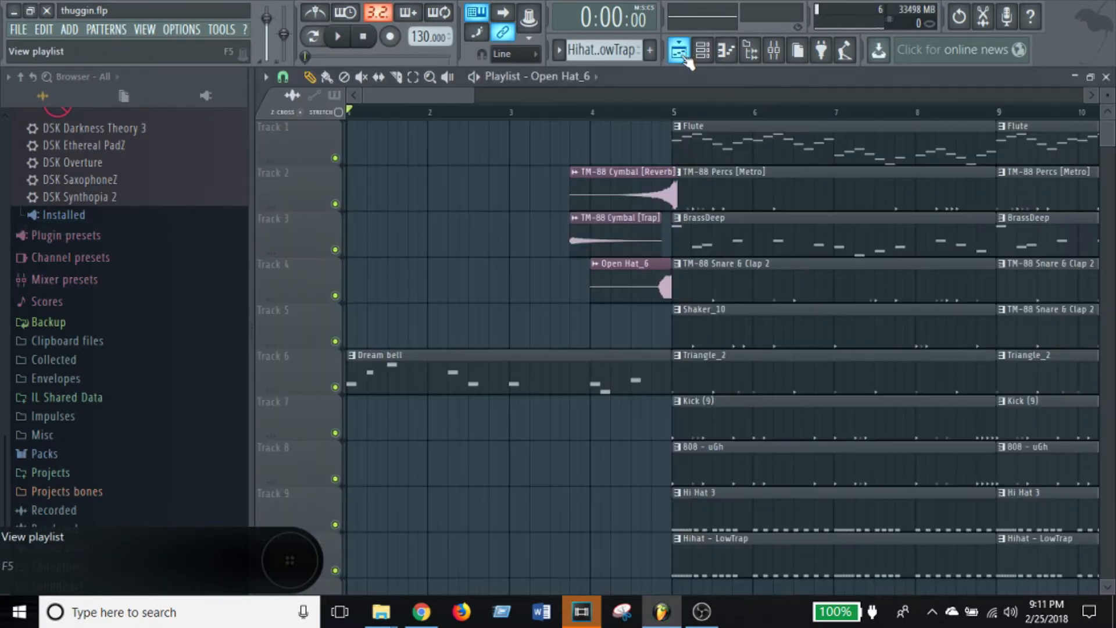
left_click(679, 50)
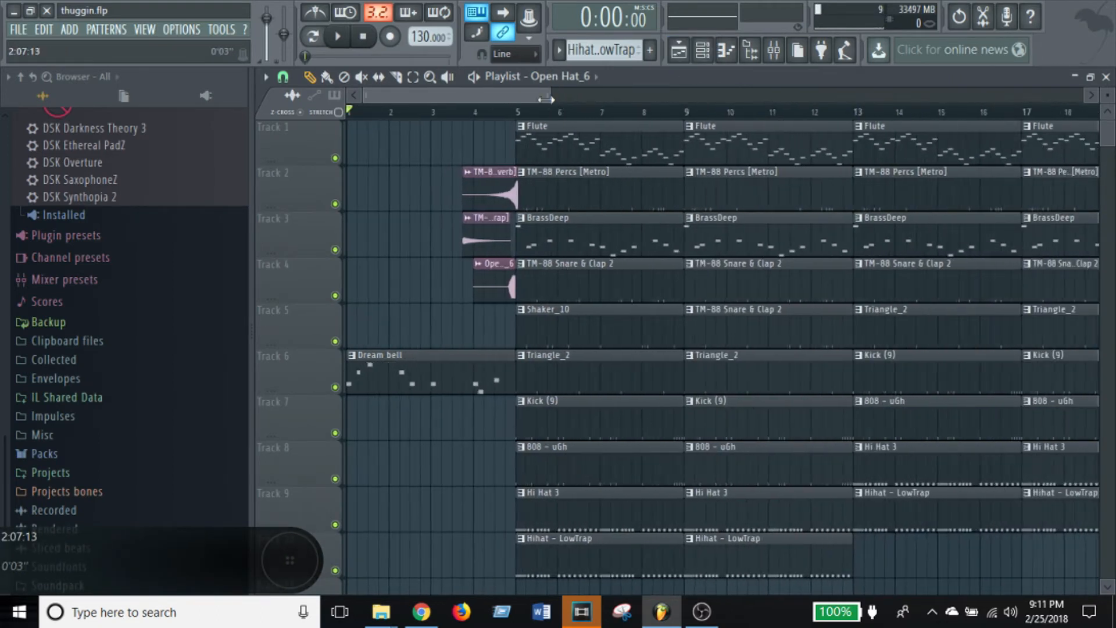
left_click(679, 50)
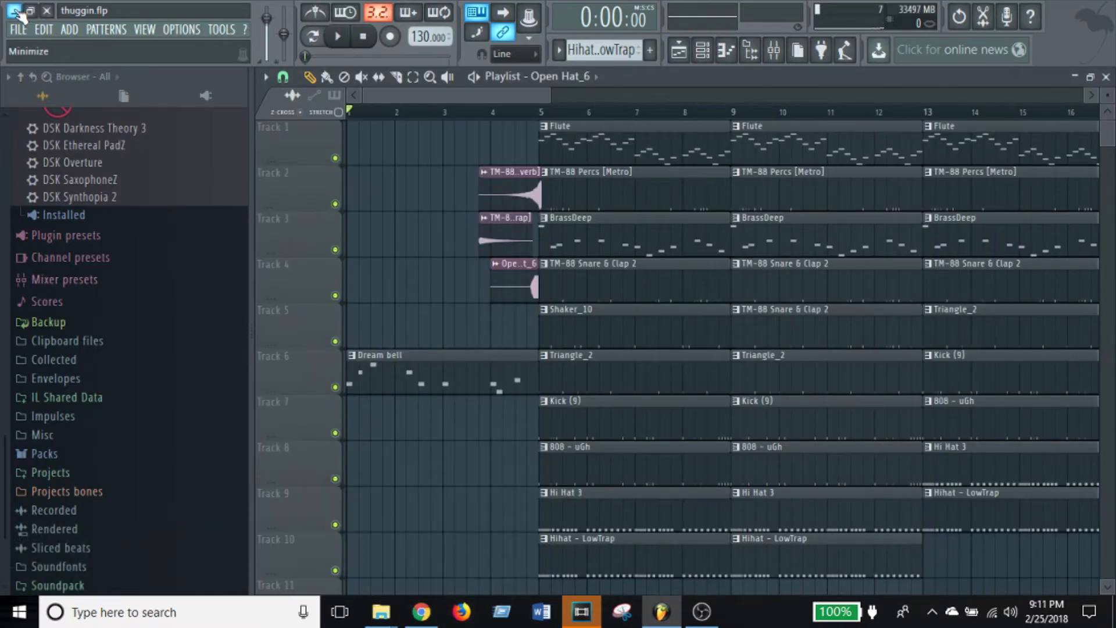
left_click(20, 13)
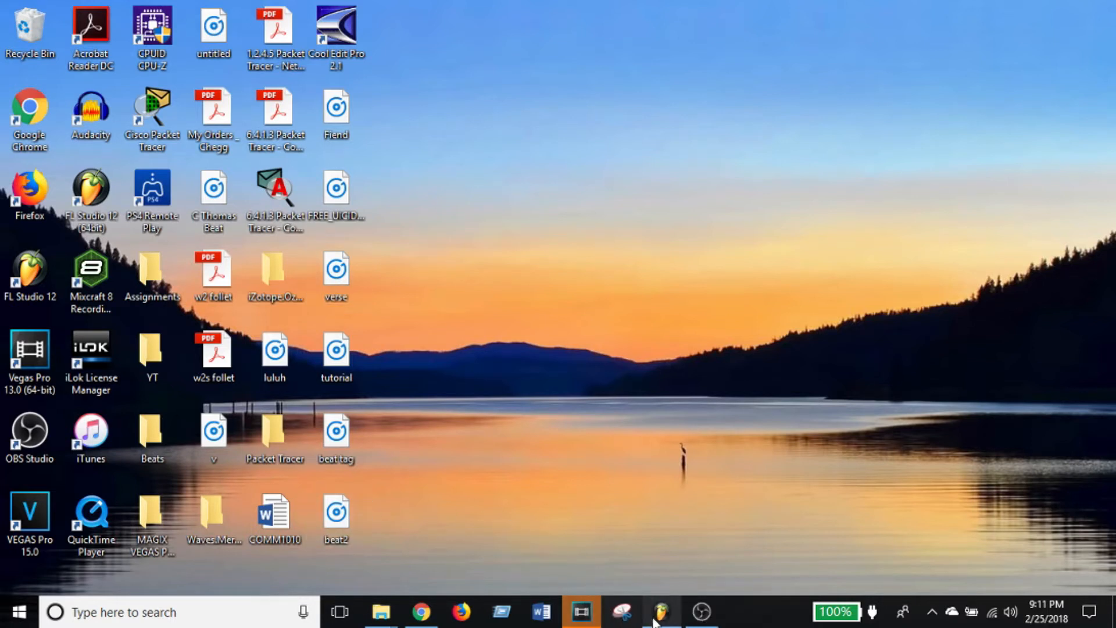
mouse_move(662, 611)
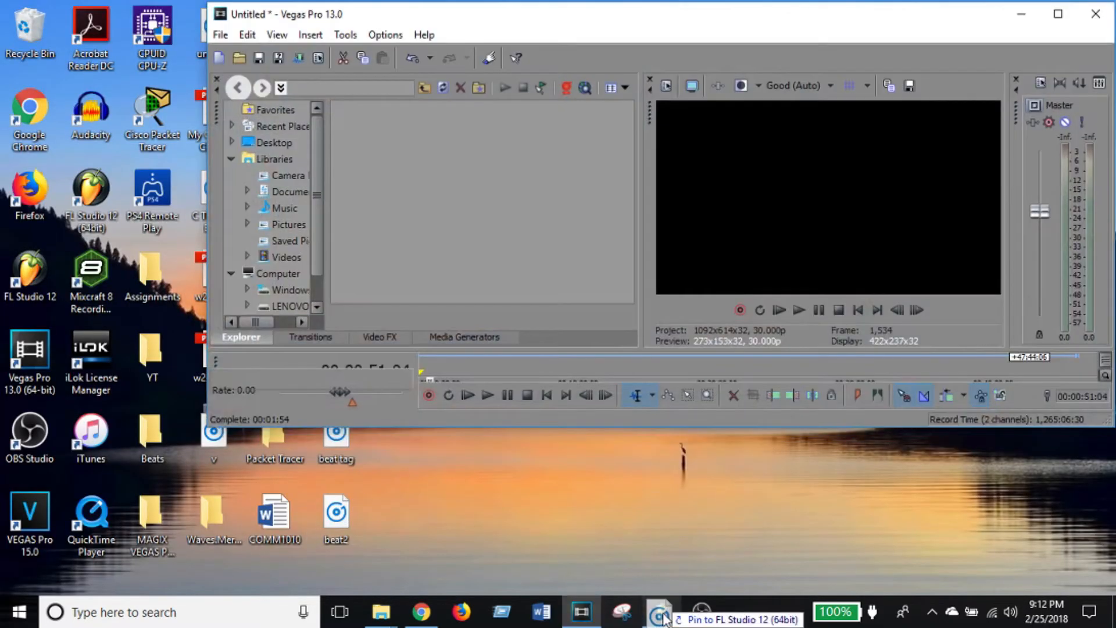
Drop beat2 onto Track 7 and slide the clip to end at bar 5
left_click(662, 617)
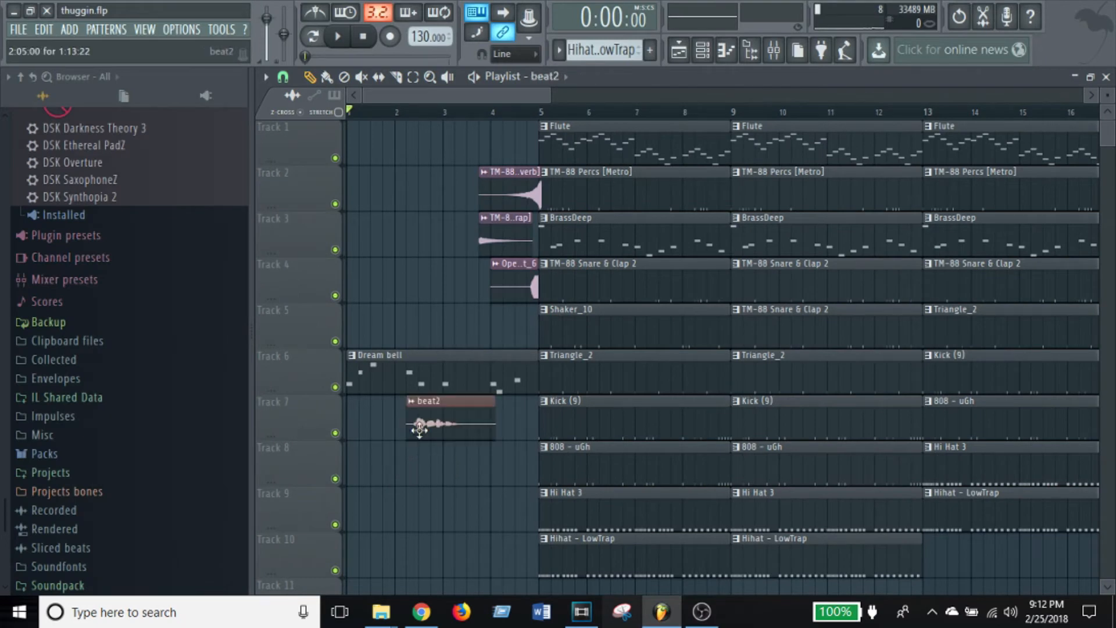
left_click_drag(448, 419, 487, 420)
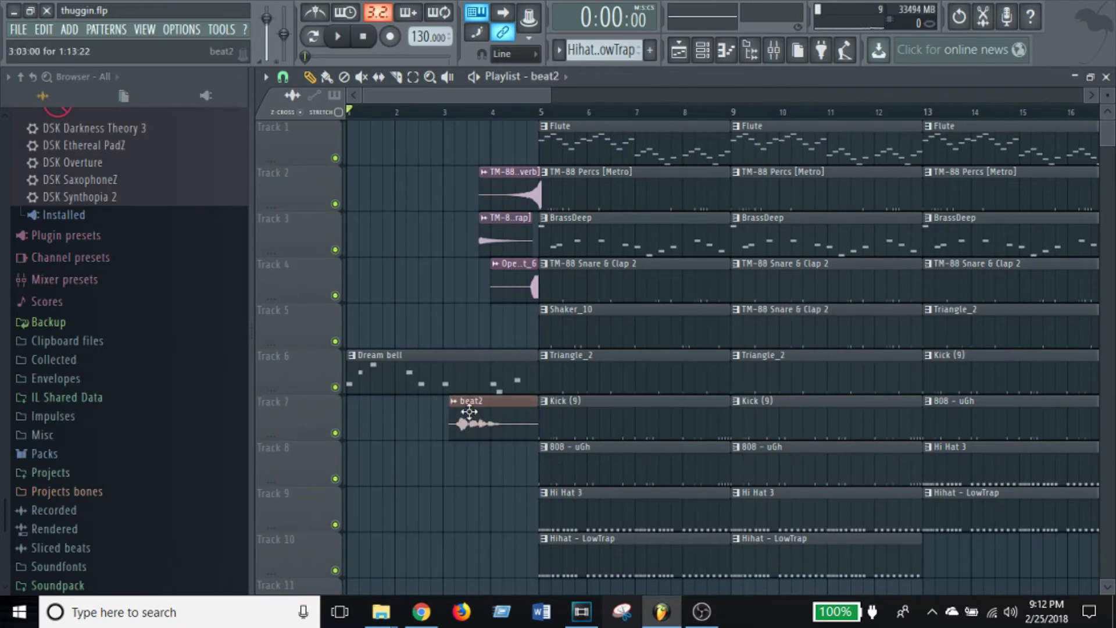
left_click_drag(470, 413, 557, 413)
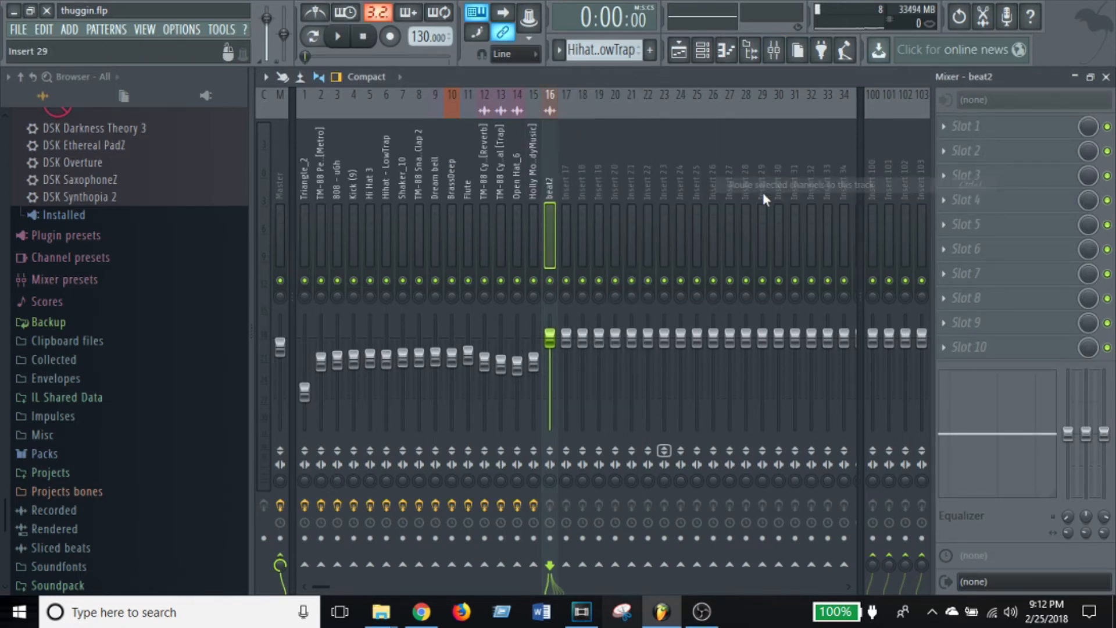
Lower the beat2 insert level, add and shape Fruity Parametric EQ 2, then play the song
left_click_drag(549, 334, 549, 346)
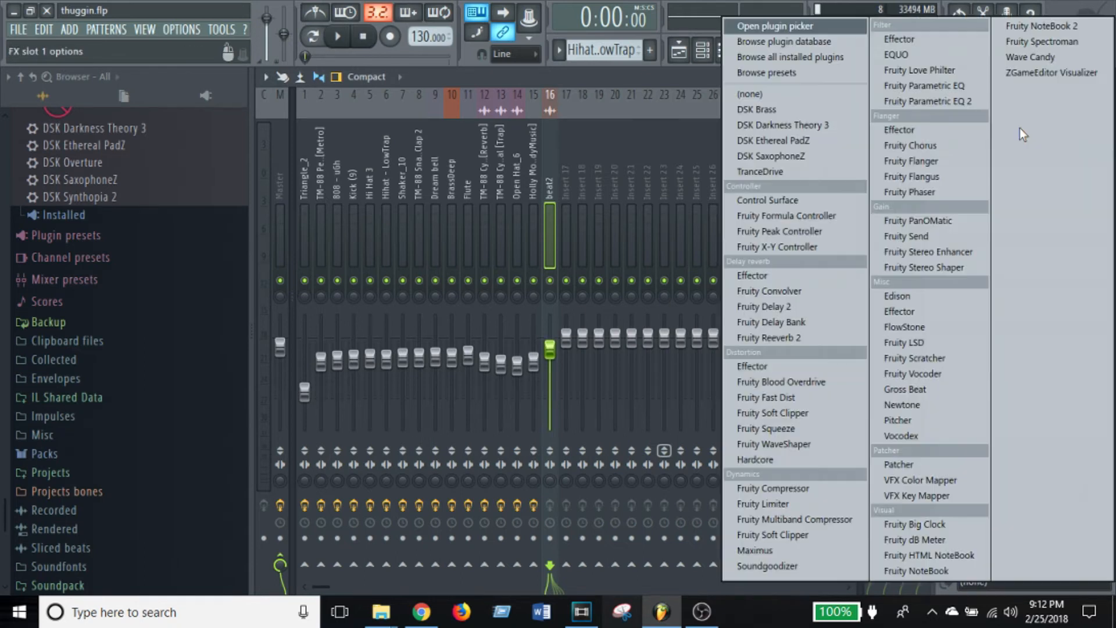
left_click(928, 101)
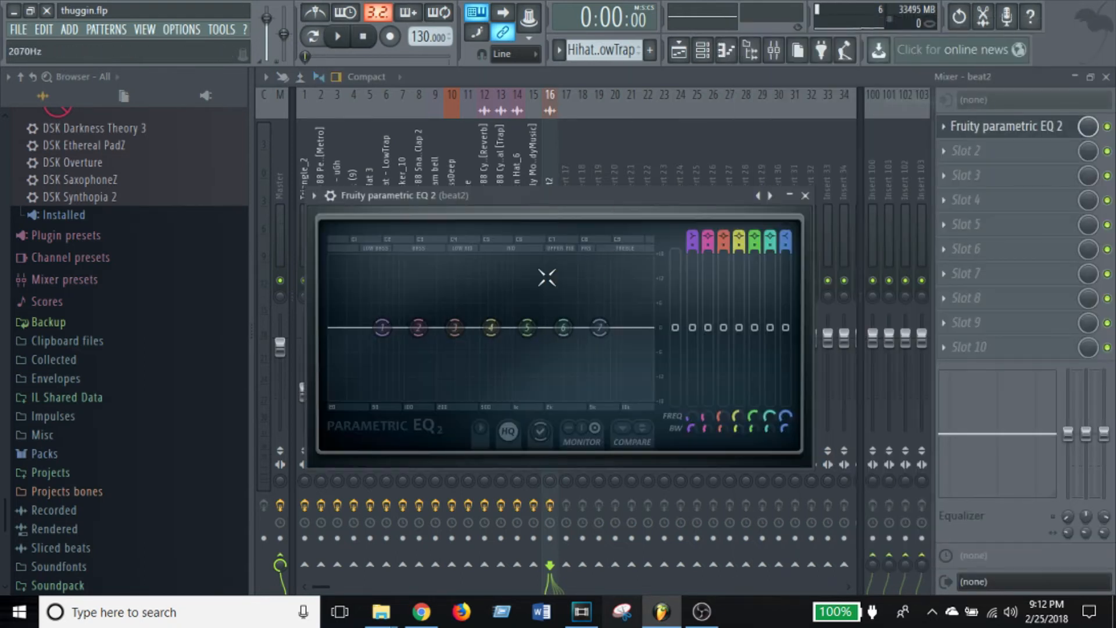
left_click(313, 196)
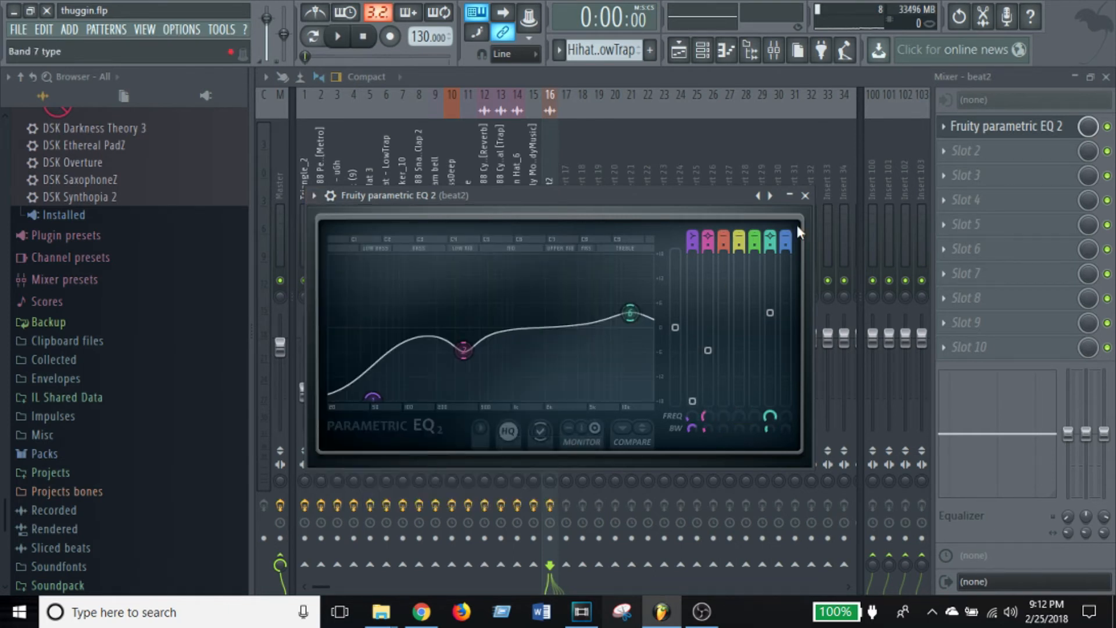
left_click(805, 195)
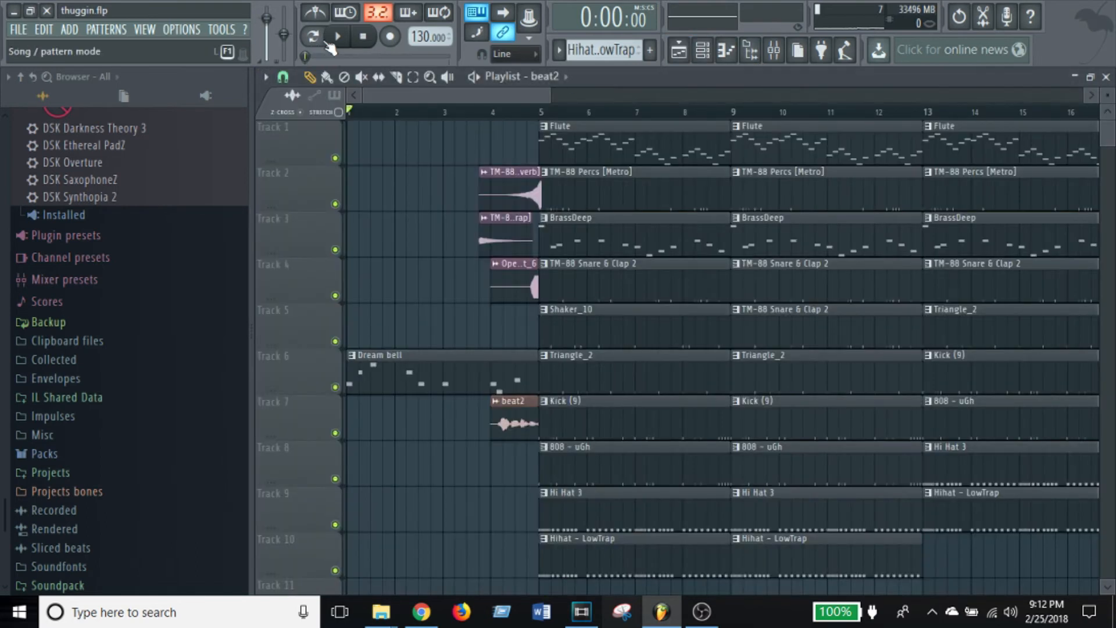
left_click(337, 35)
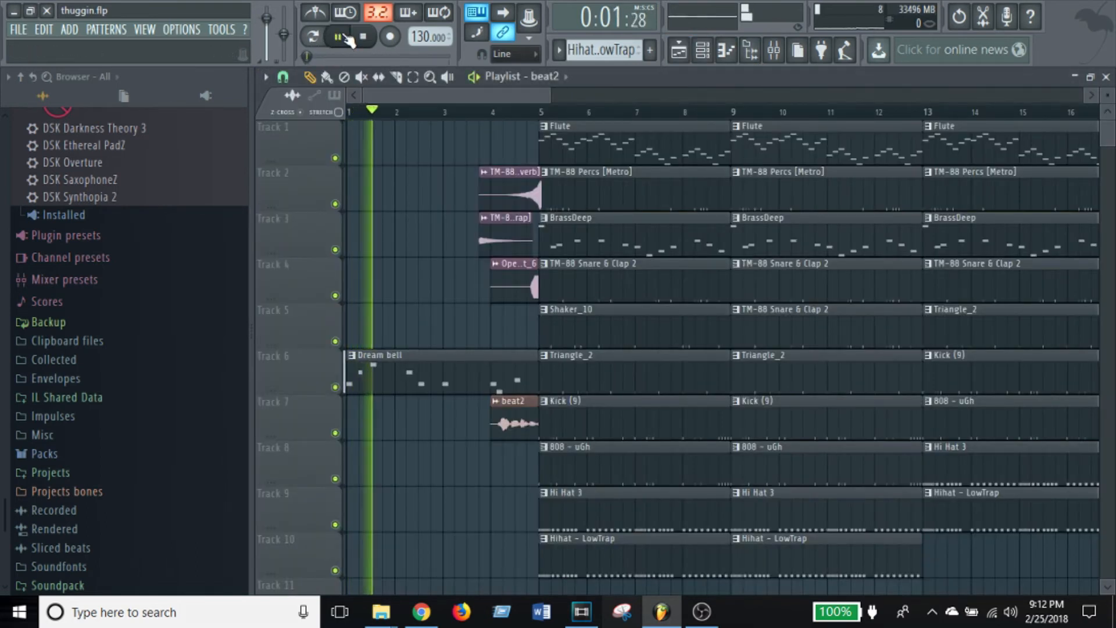